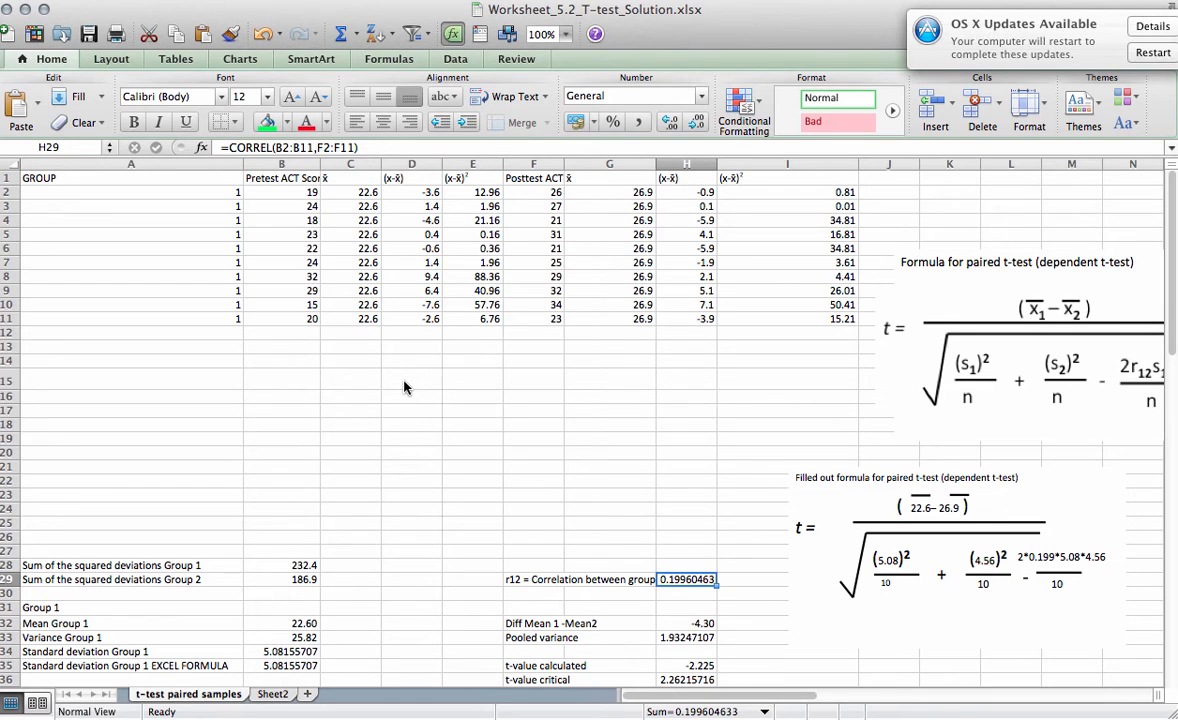
pyautogui.moveTo(260, 214)
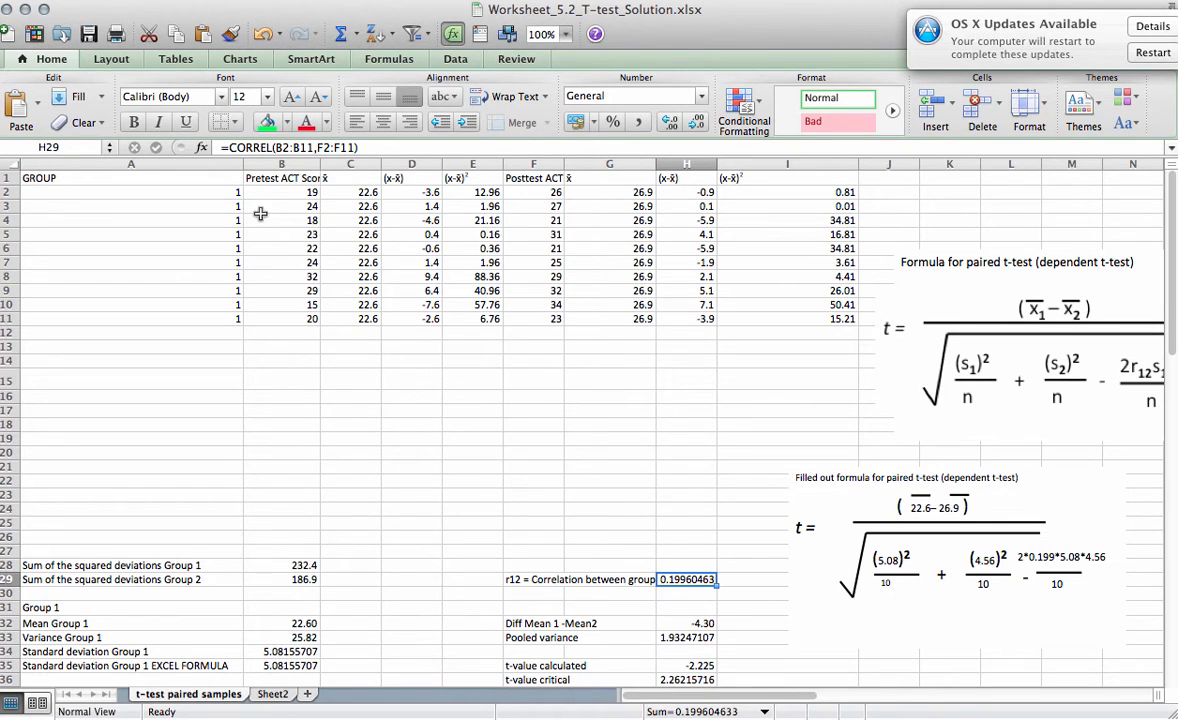
# Step: Compute Mean Group 2 as =AVERAGE(F2:F11), giving 26.90 for the posttest scores
pyautogui.moveTo(280, 192); pyautogui.dragTo(280, 276)
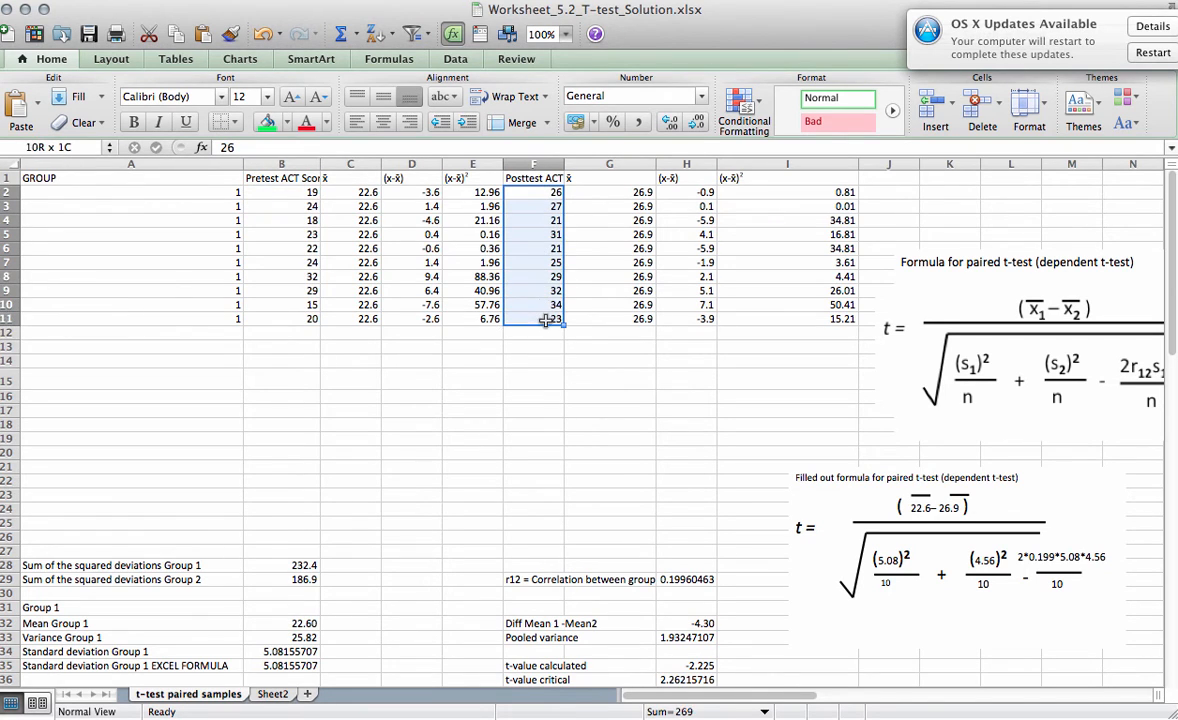
pyautogui.click(532, 192)
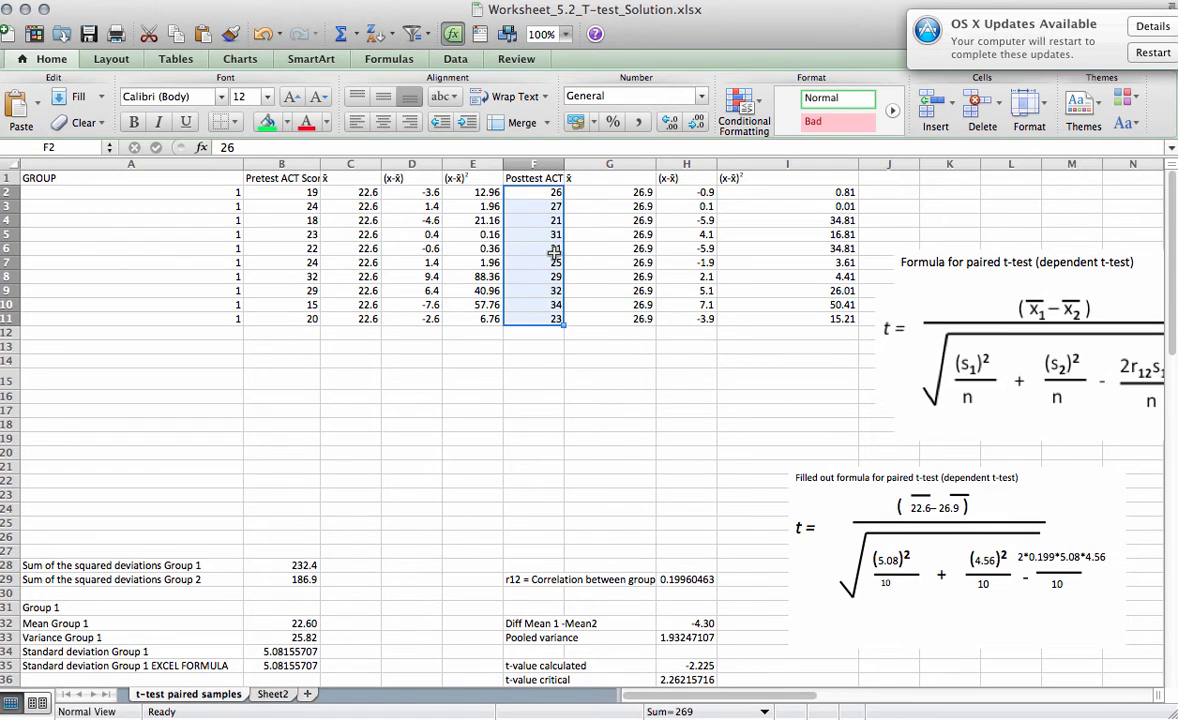
pyautogui.hscroll(3)
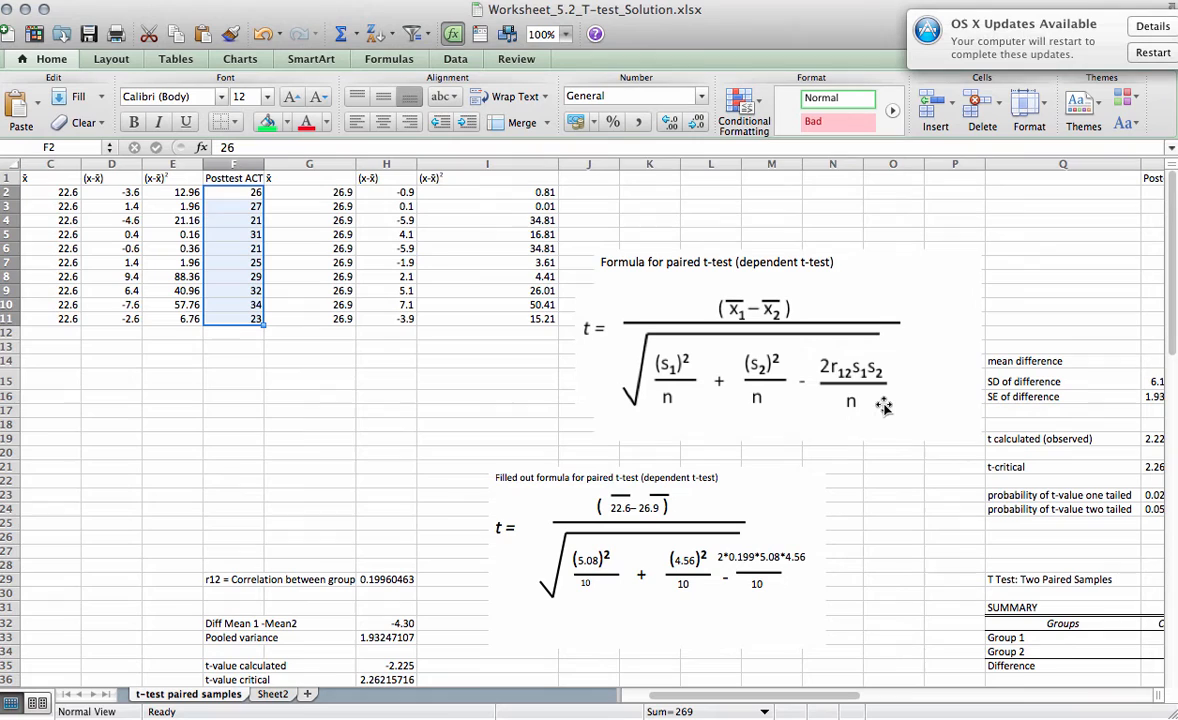
pyautogui.moveTo(884, 356)
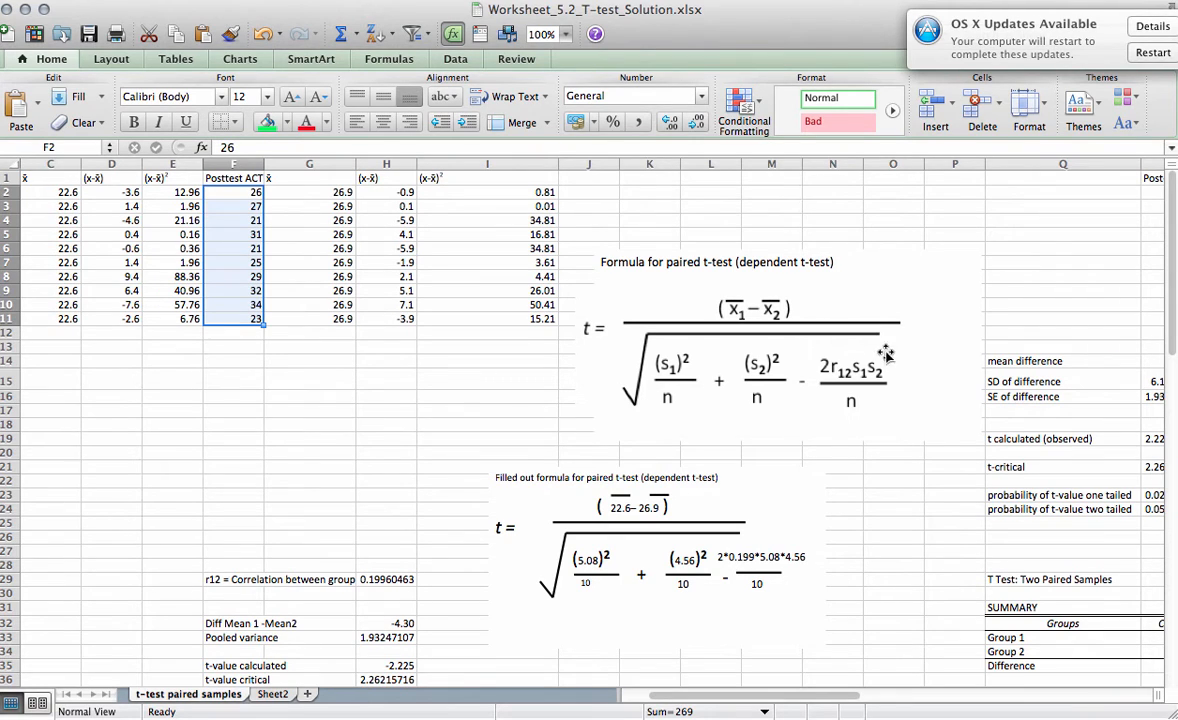
pyautogui.moveTo(846, 376)
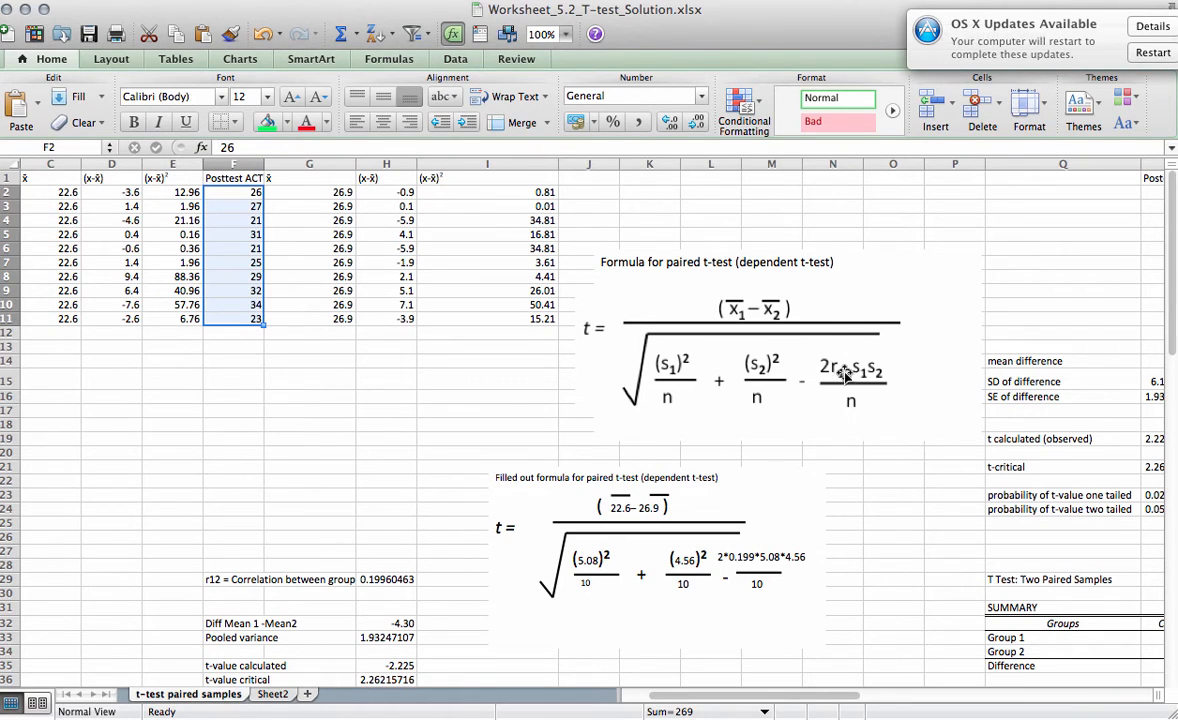
pyautogui.moveTo(846, 378)
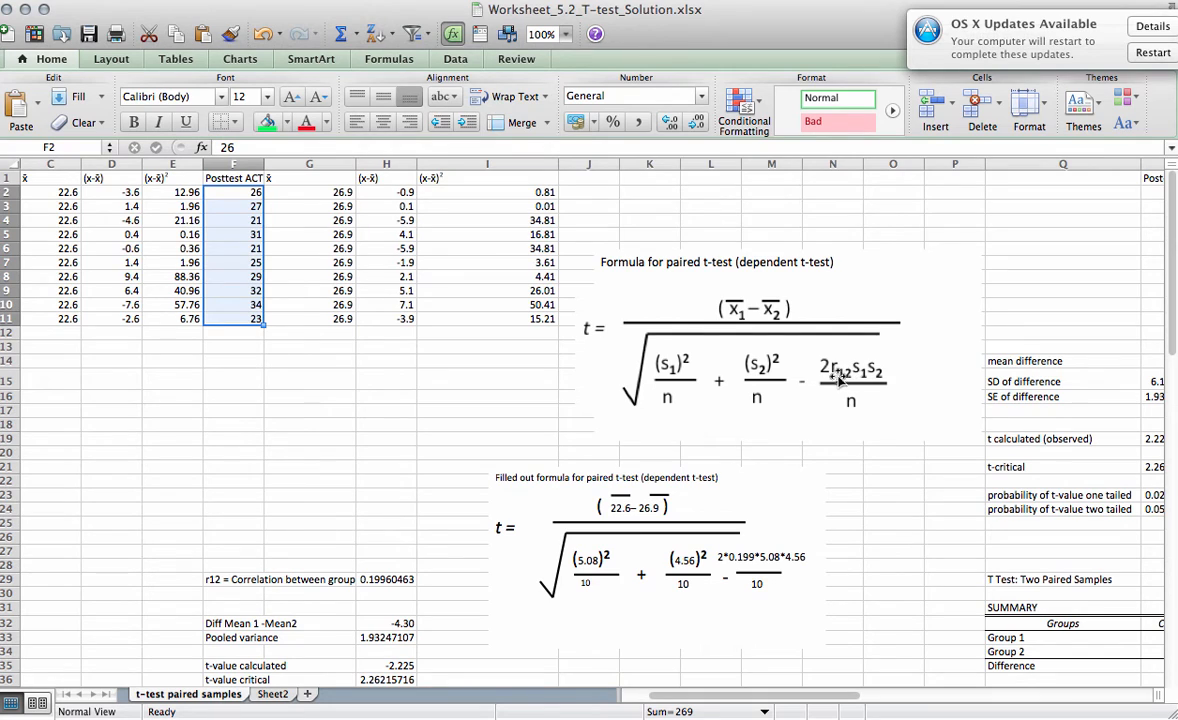
pyautogui.moveTo(838, 378)
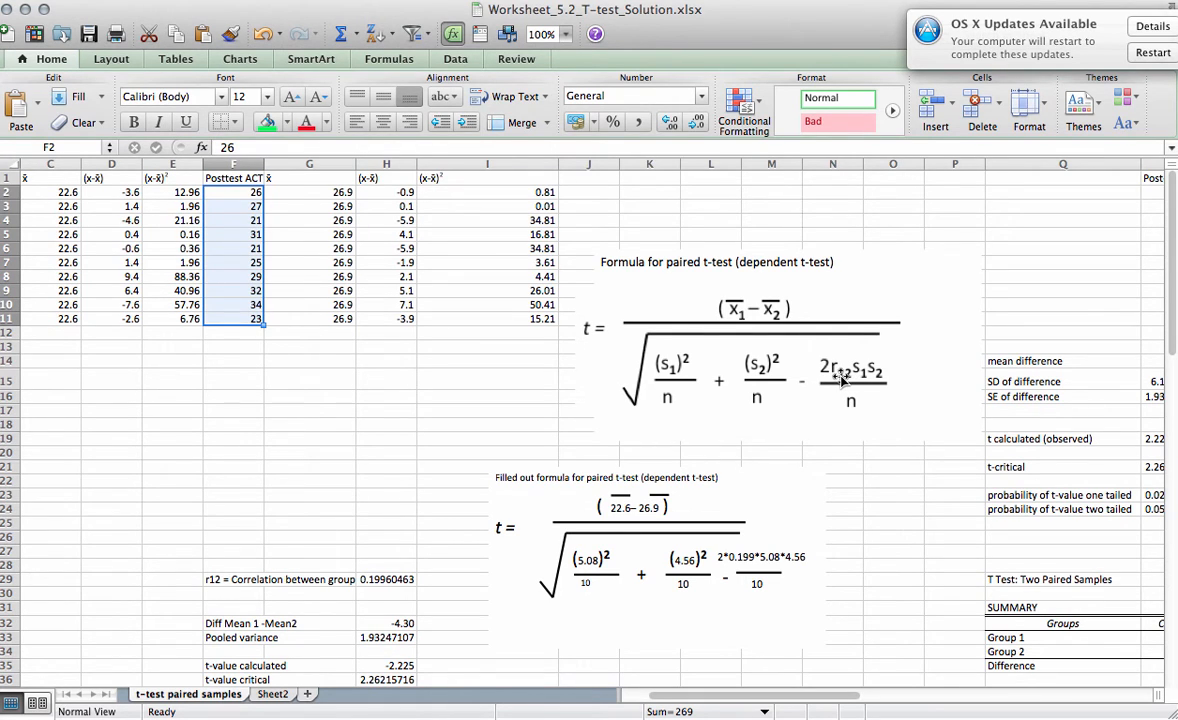
pyautogui.moveTo(684, 408)
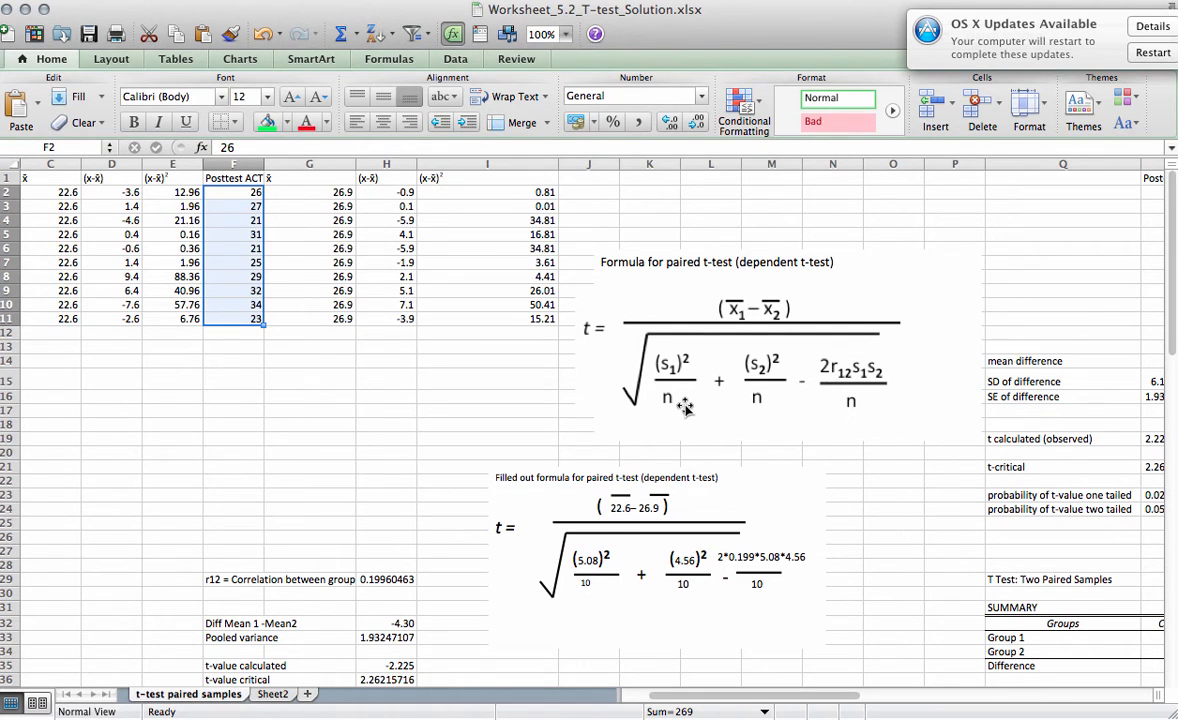
pyautogui.hscroll(-3)
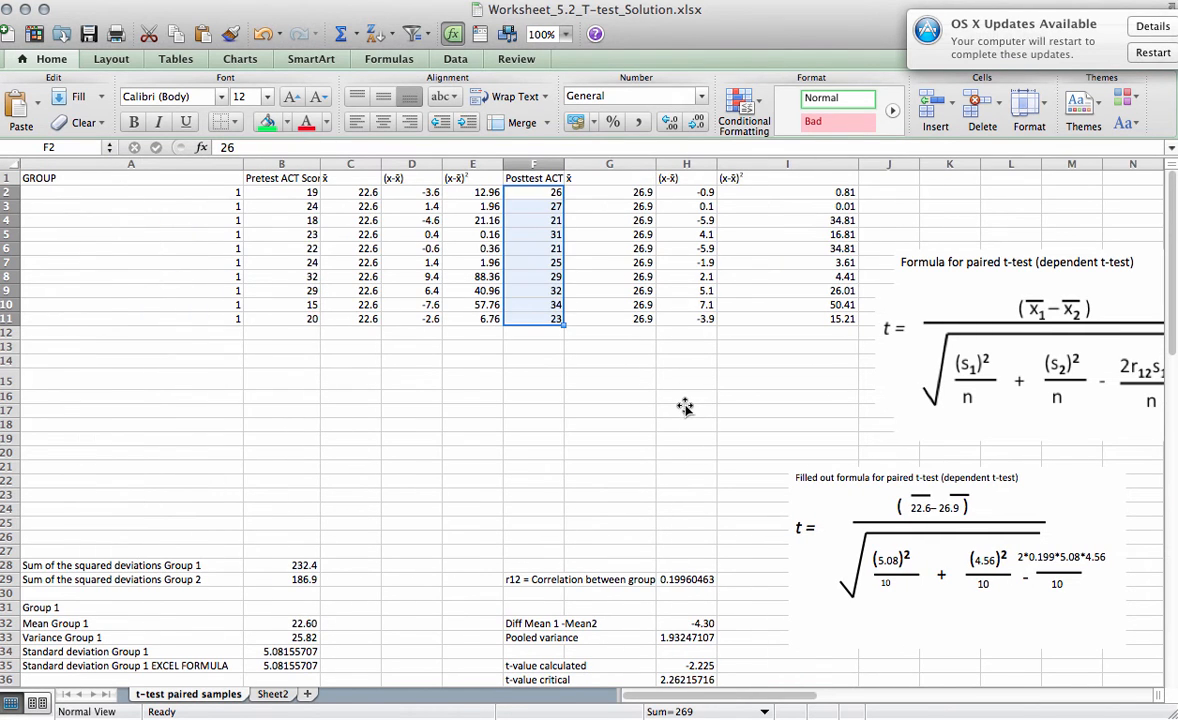
pyautogui.hscroll(3)
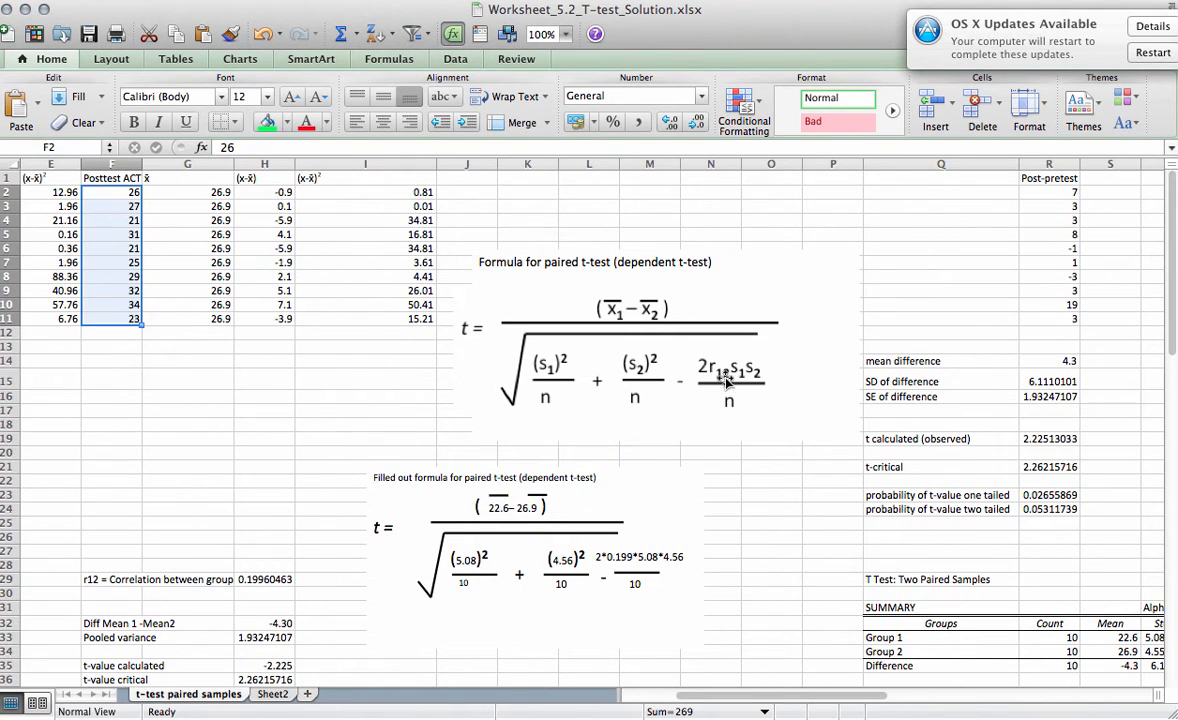
pyautogui.moveTo(698, 390)
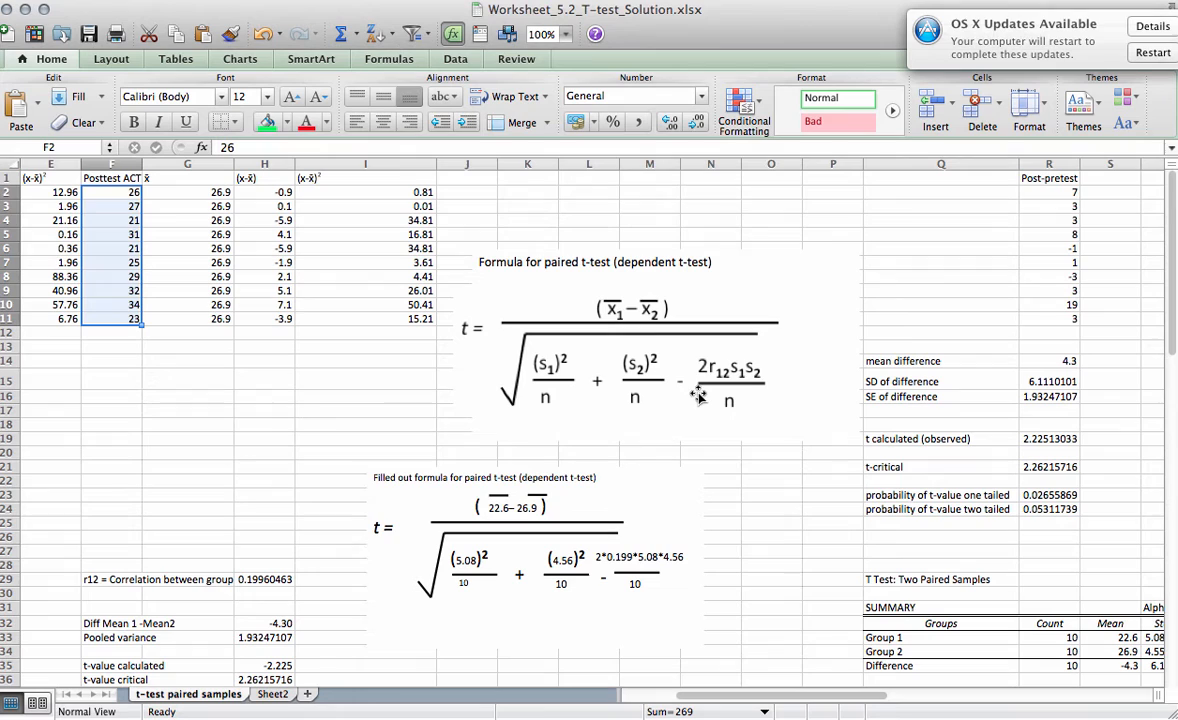
pyautogui.moveTo(712, 392)
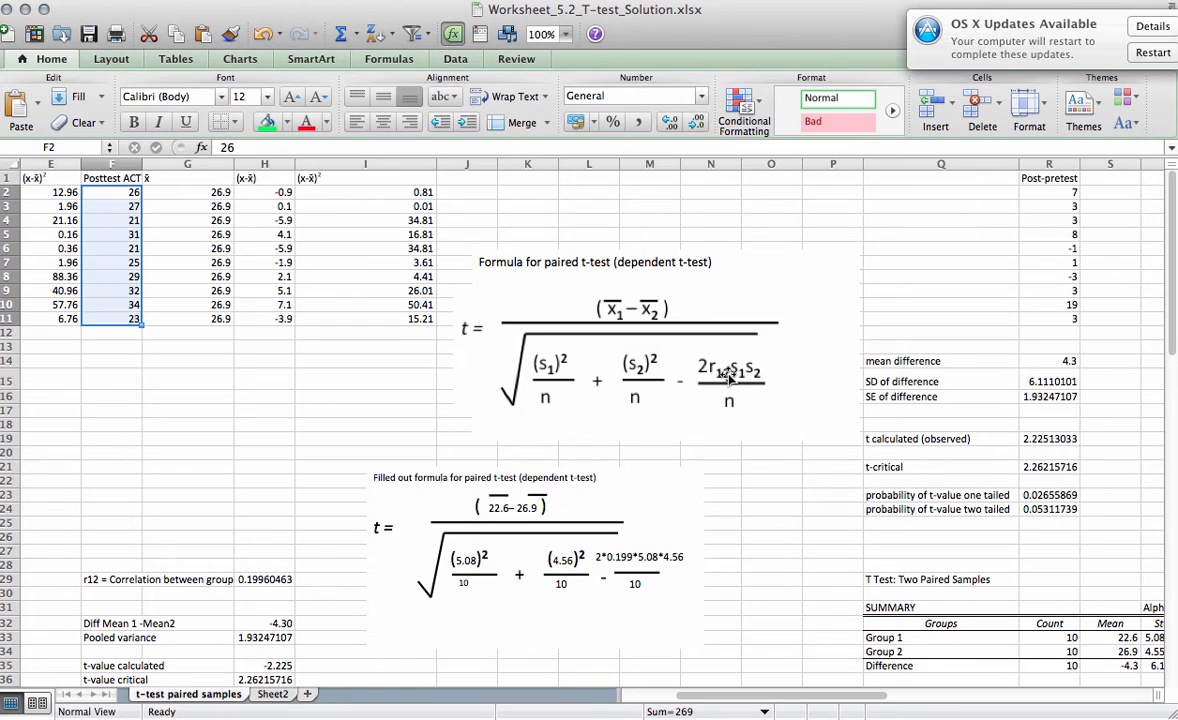
pyautogui.moveTo(732, 372)
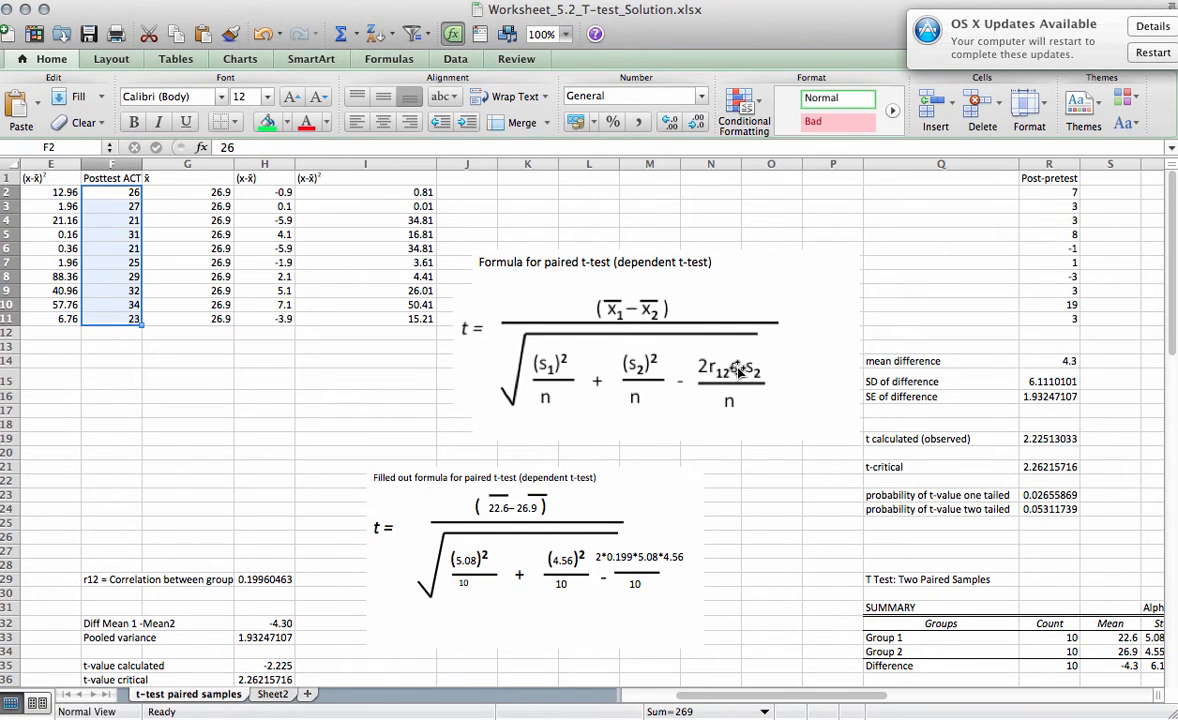
pyautogui.moveTo(768, 392)
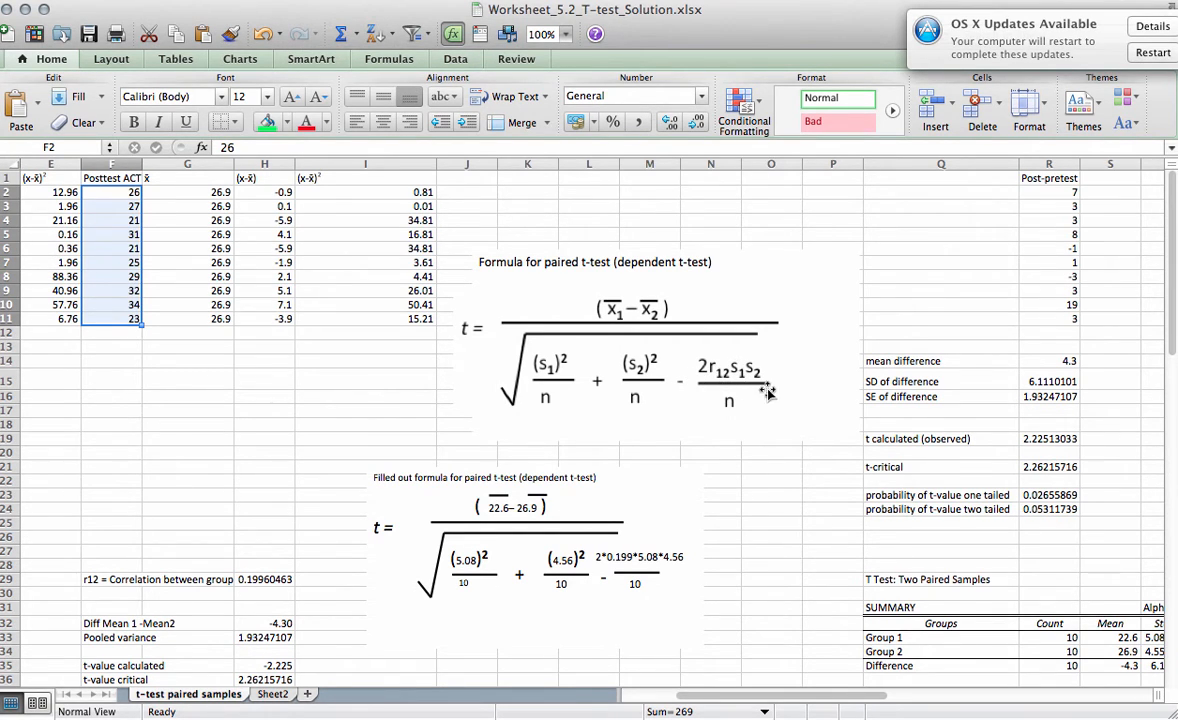
pyautogui.moveTo(520, 362)
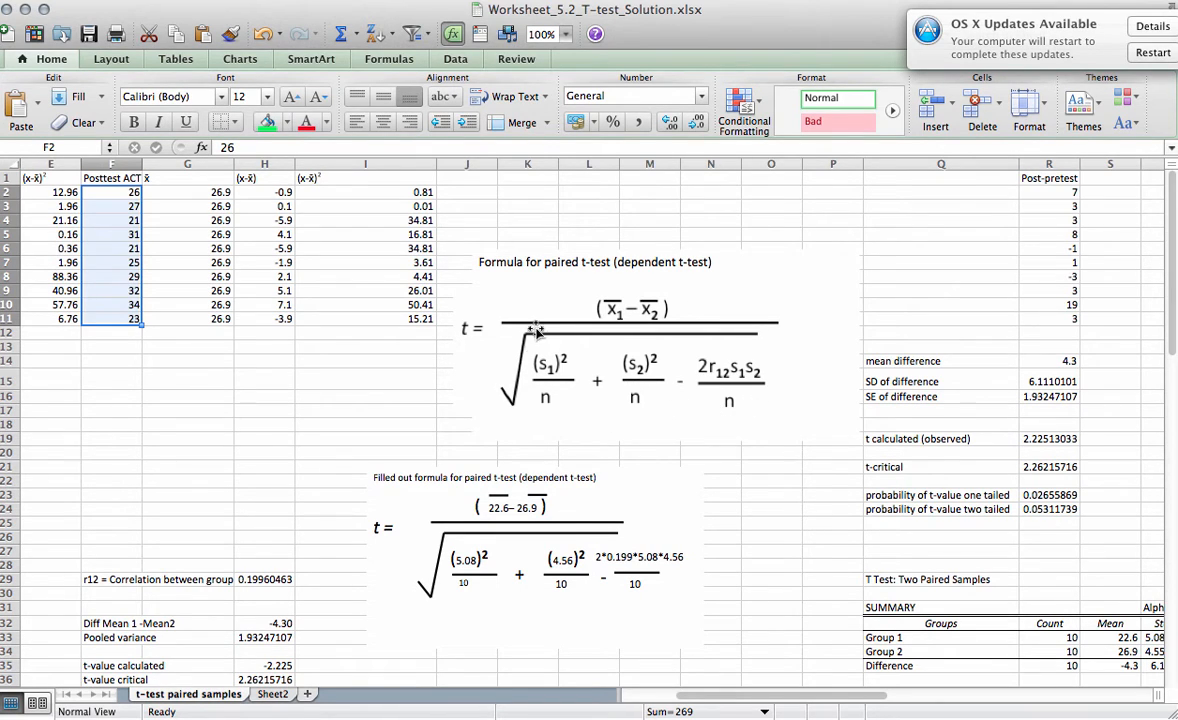
pyautogui.moveTo(760, 404)
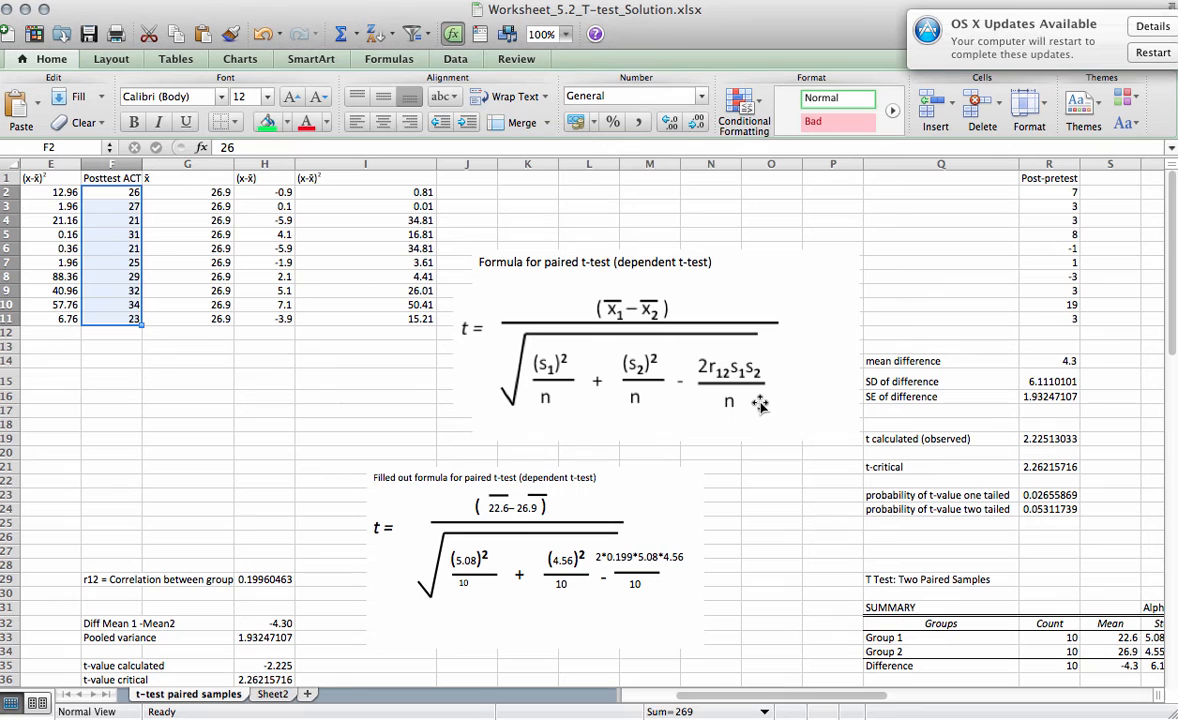
pyautogui.hscroll(-3)
pyautogui.write('=AVERAGE(F2:F11)')
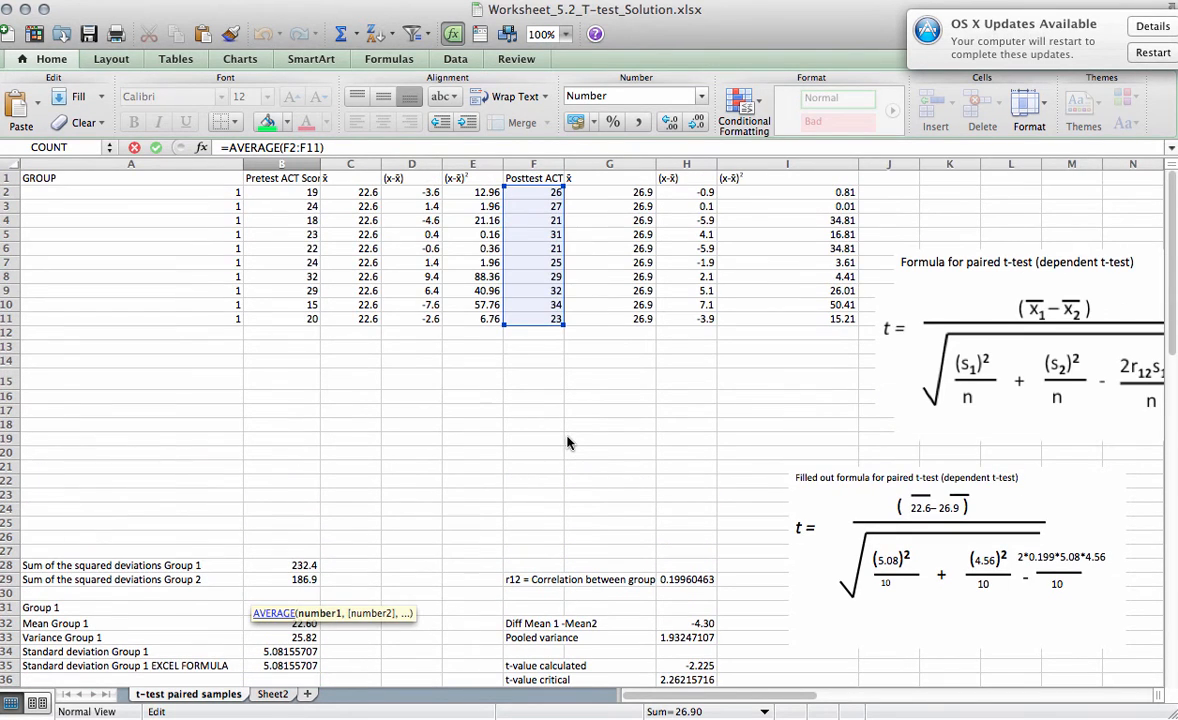
pyautogui.moveTo(536, 356)
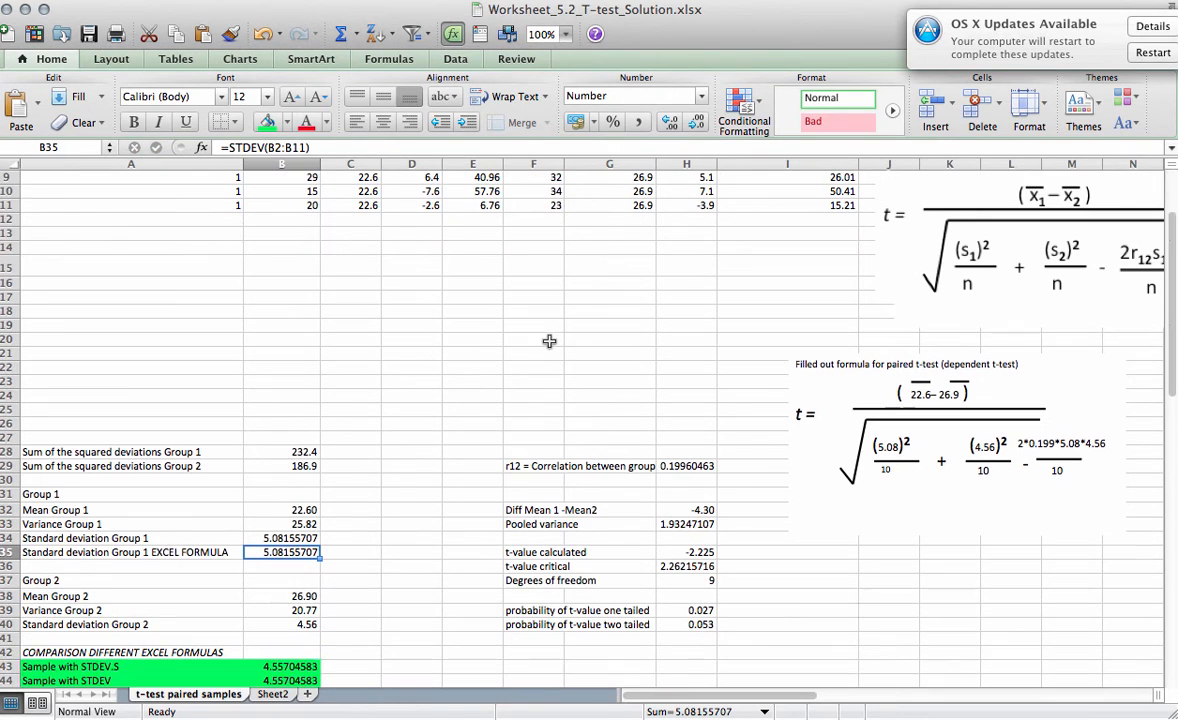
pyautogui.scroll(-3)
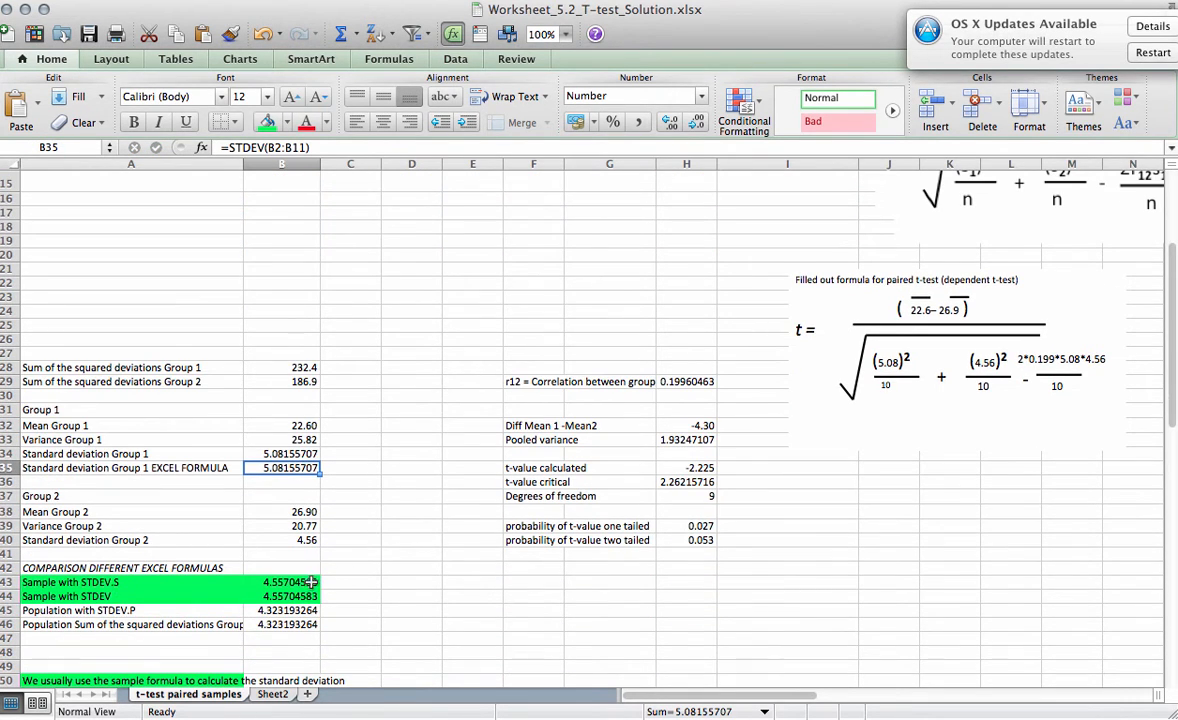
pyautogui.doubleClick(282, 596)
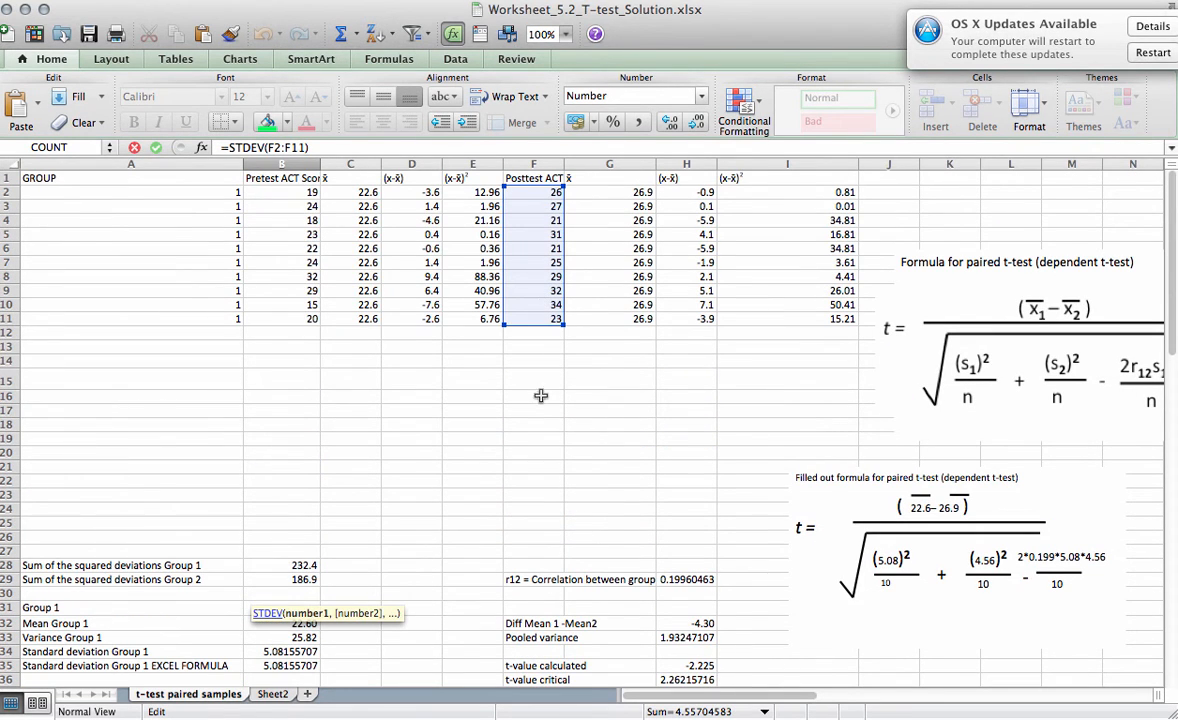
pyautogui.moveTo(516, 360)
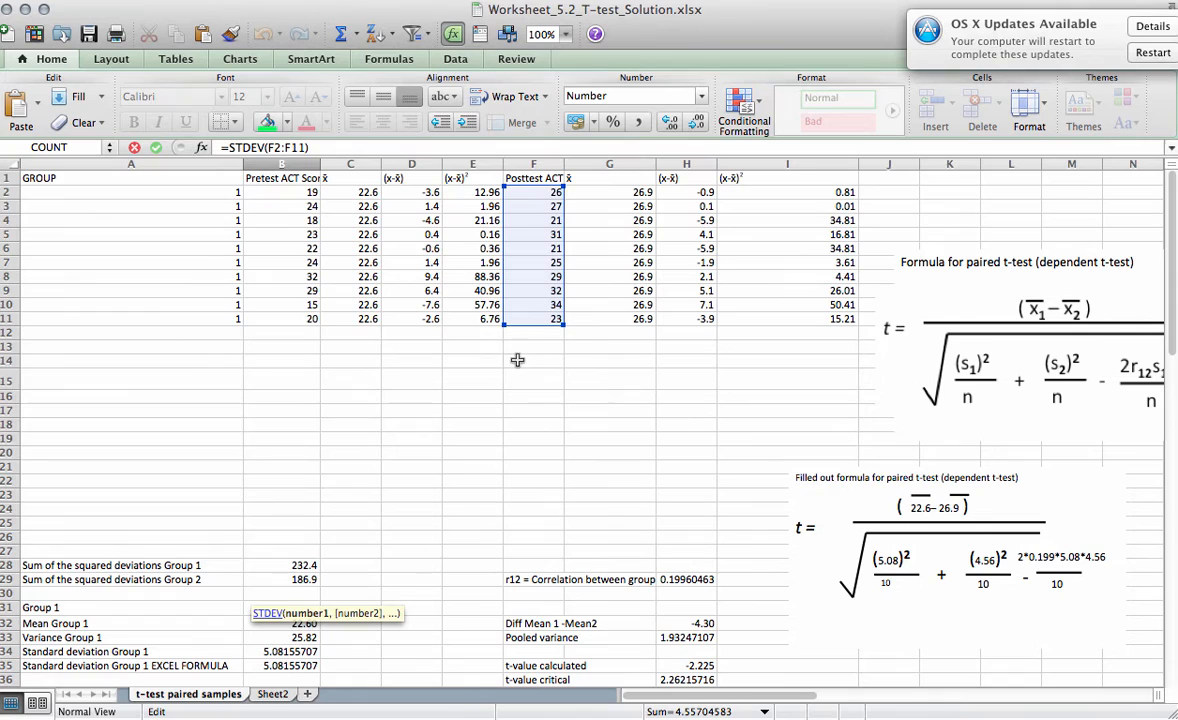
pyautogui.scroll(-3)
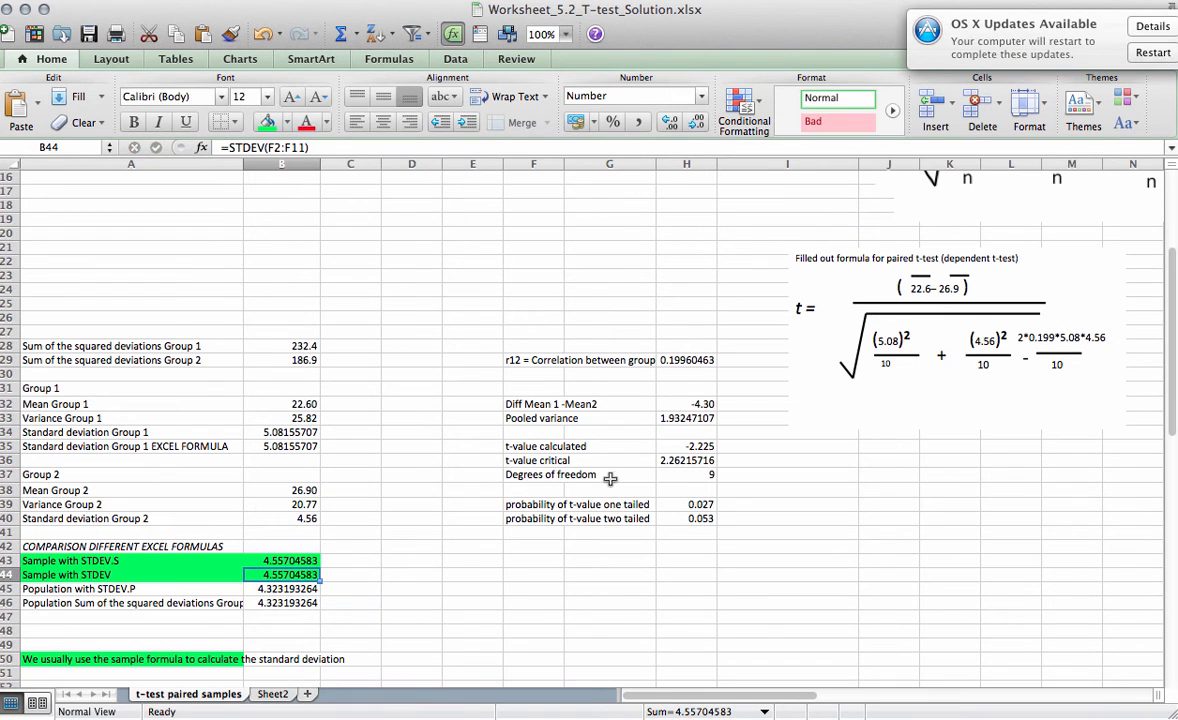
pyautogui.click(130, 546)
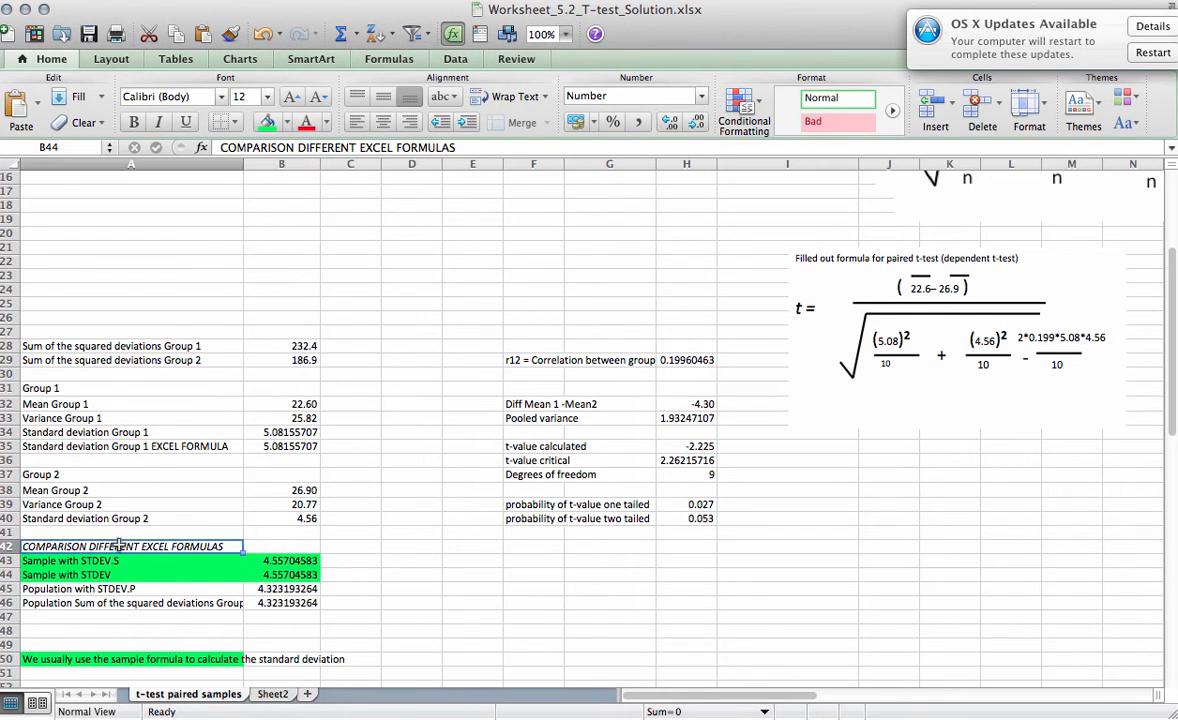
pyautogui.moveTo(132, 546); pyautogui.dragTo(290, 602)
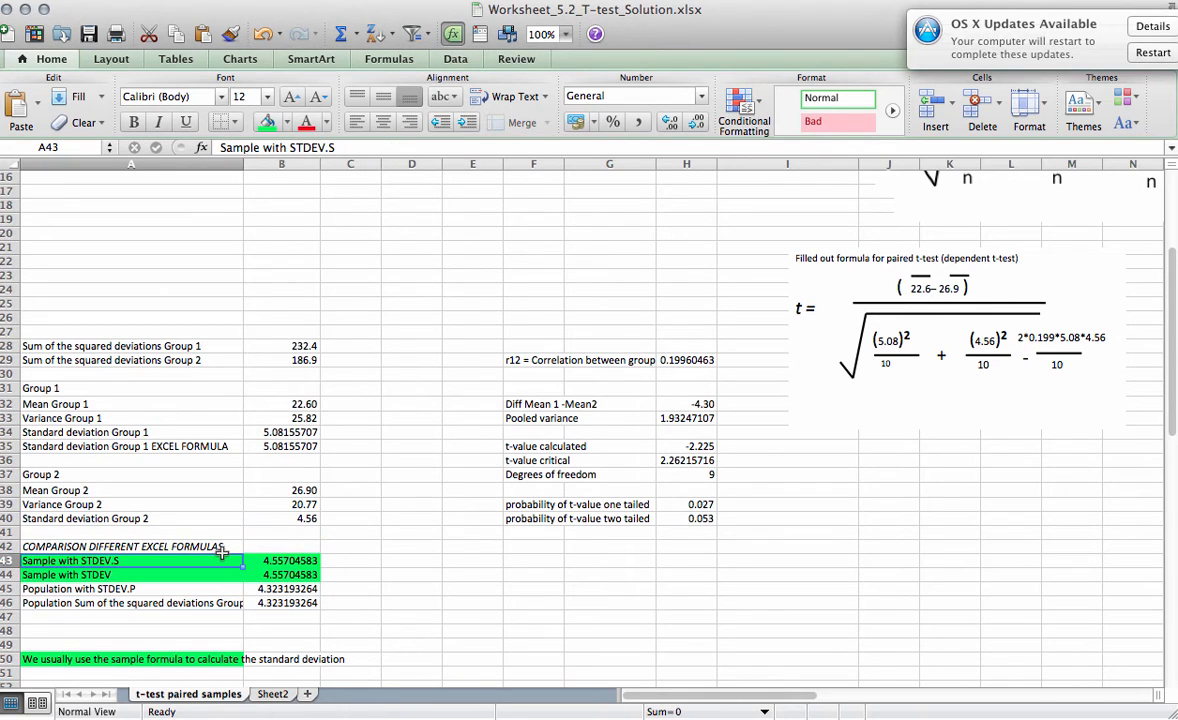
pyautogui.moveTo(164, 564)
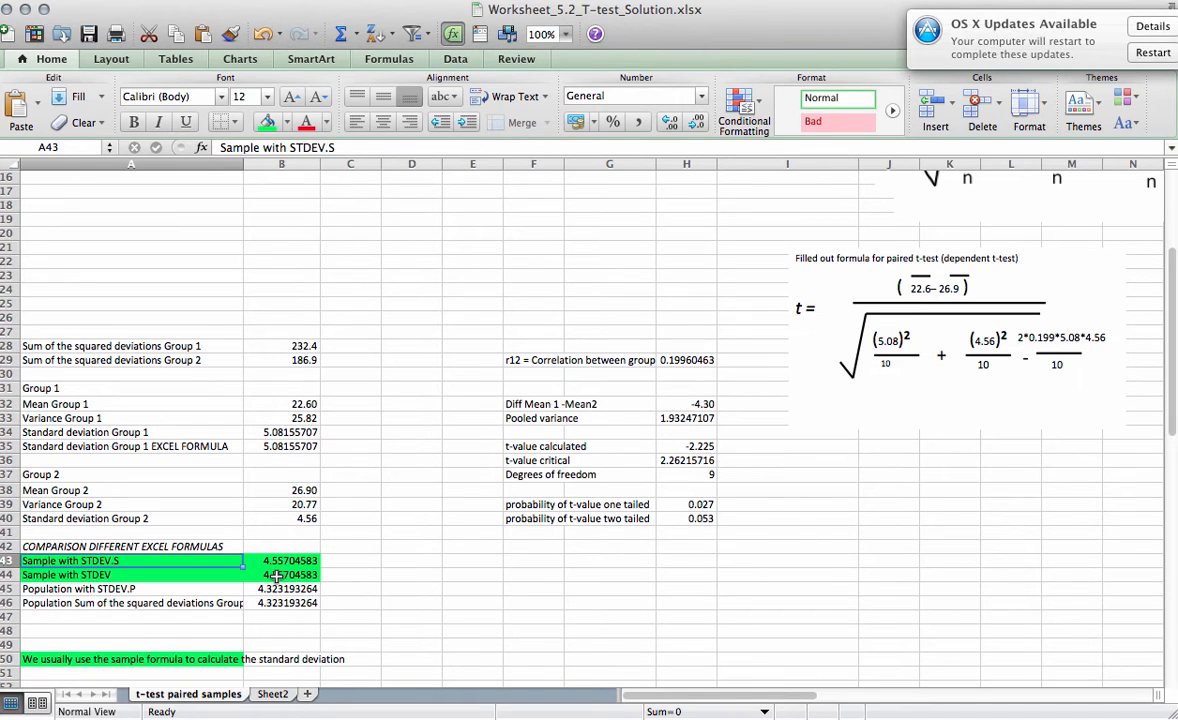
pyautogui.click(130, 588)
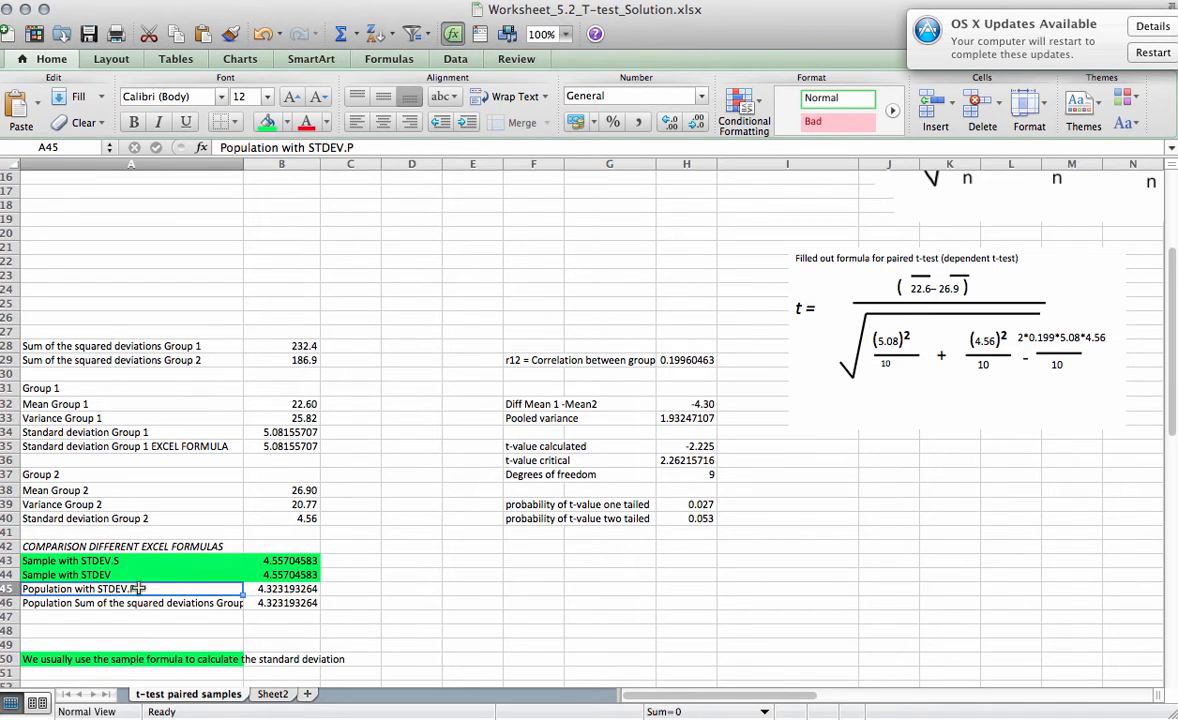
pyautogui.moveTo(276, 596)
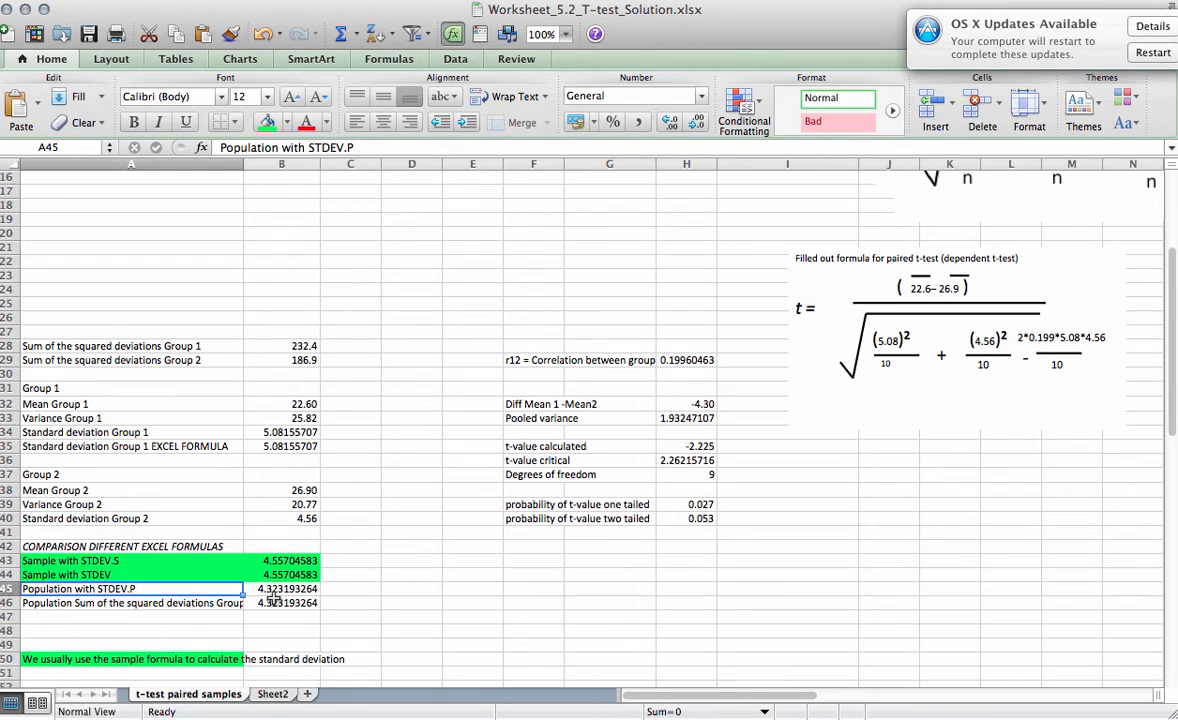
pyautogui.click(280, 588)
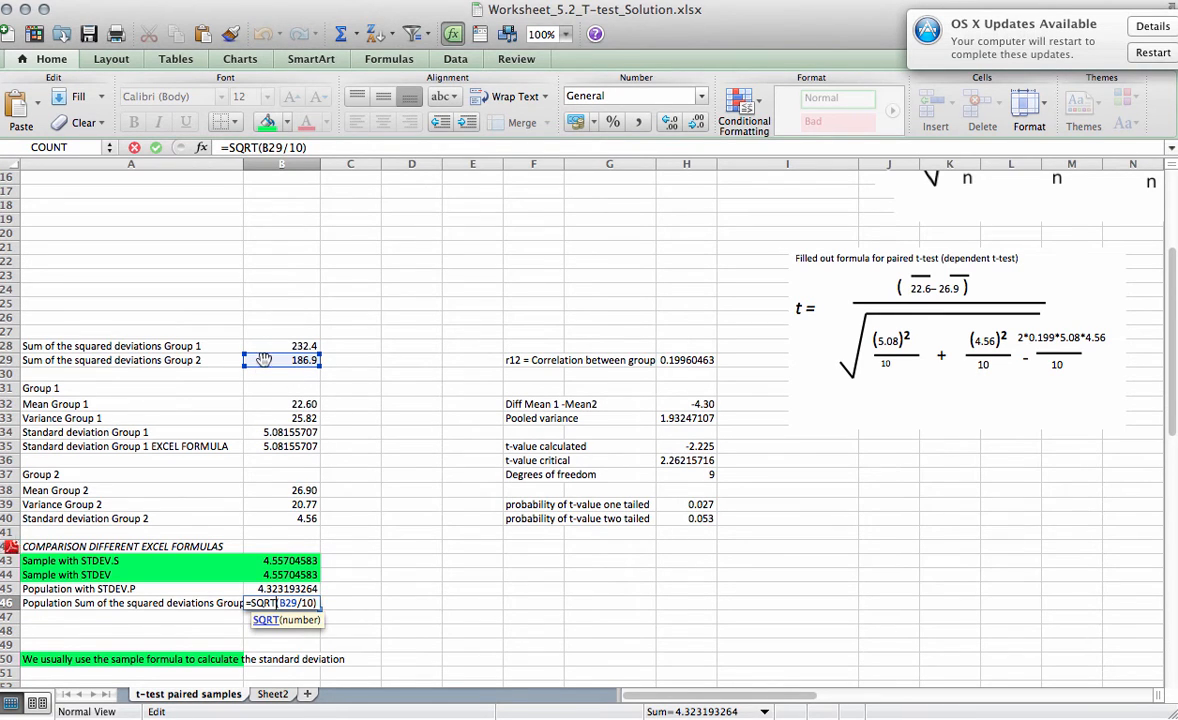
pyautogui.moveTo(292, 630)
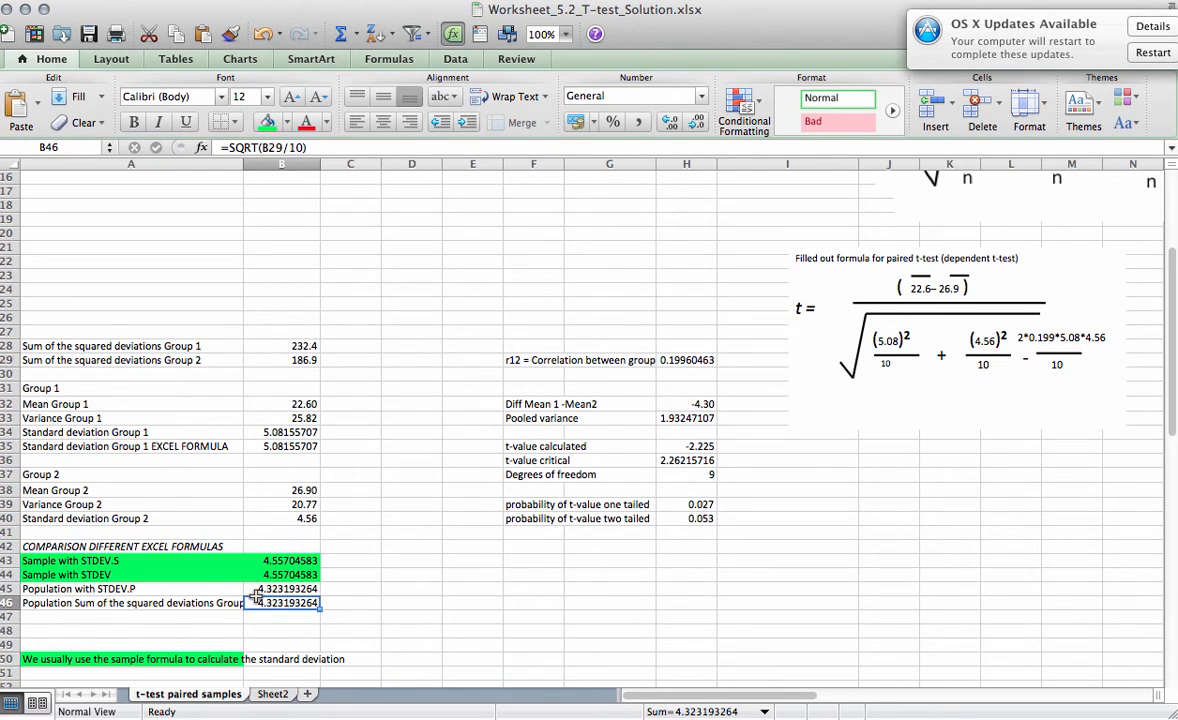
pyautogui.click(280, 588)
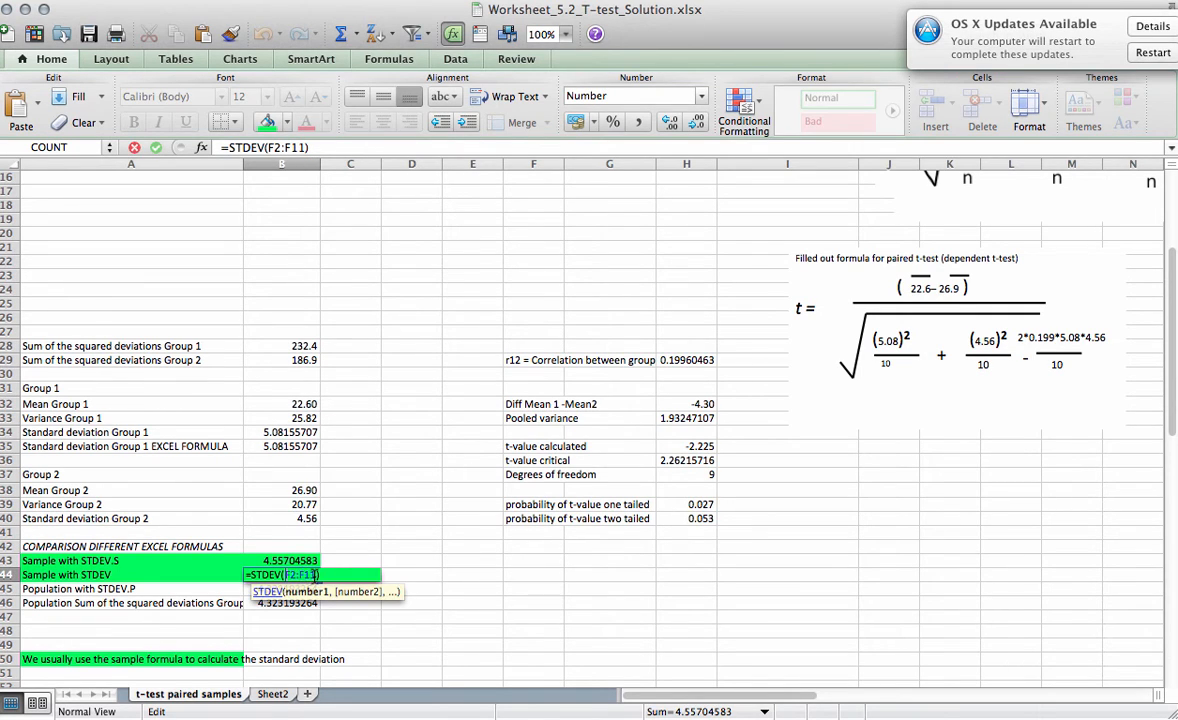
pyautogui.moveTo(172, 580)
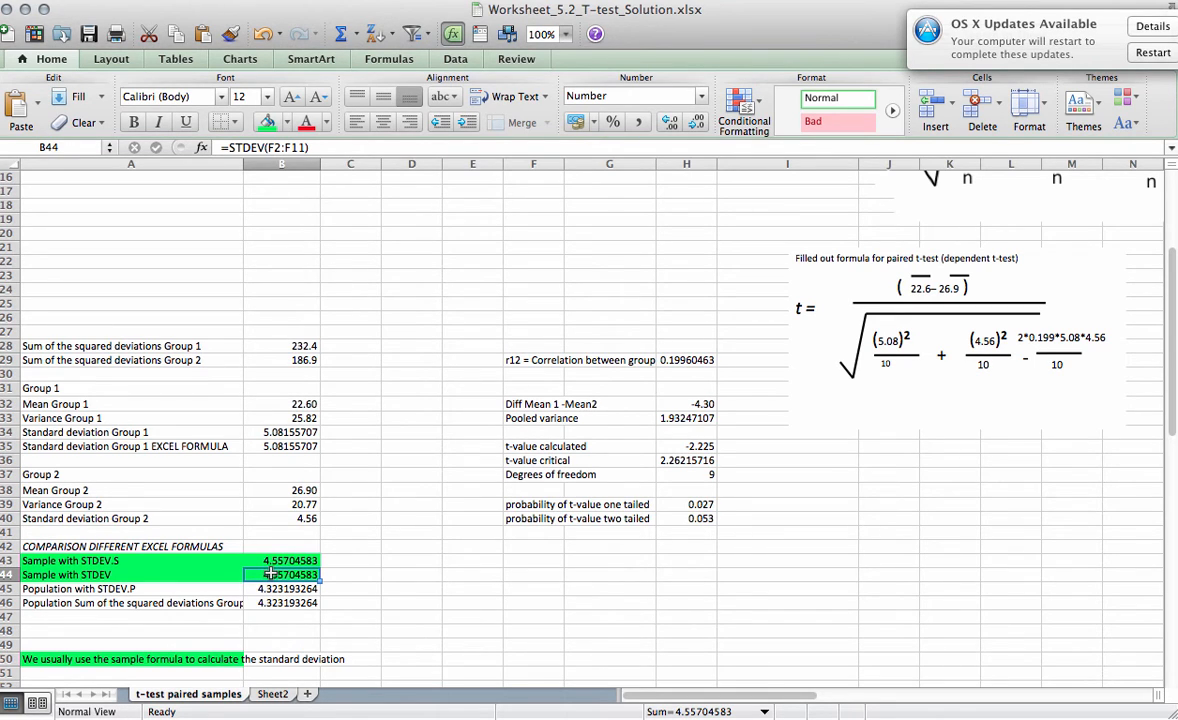
pyautogui.click(282, 588)
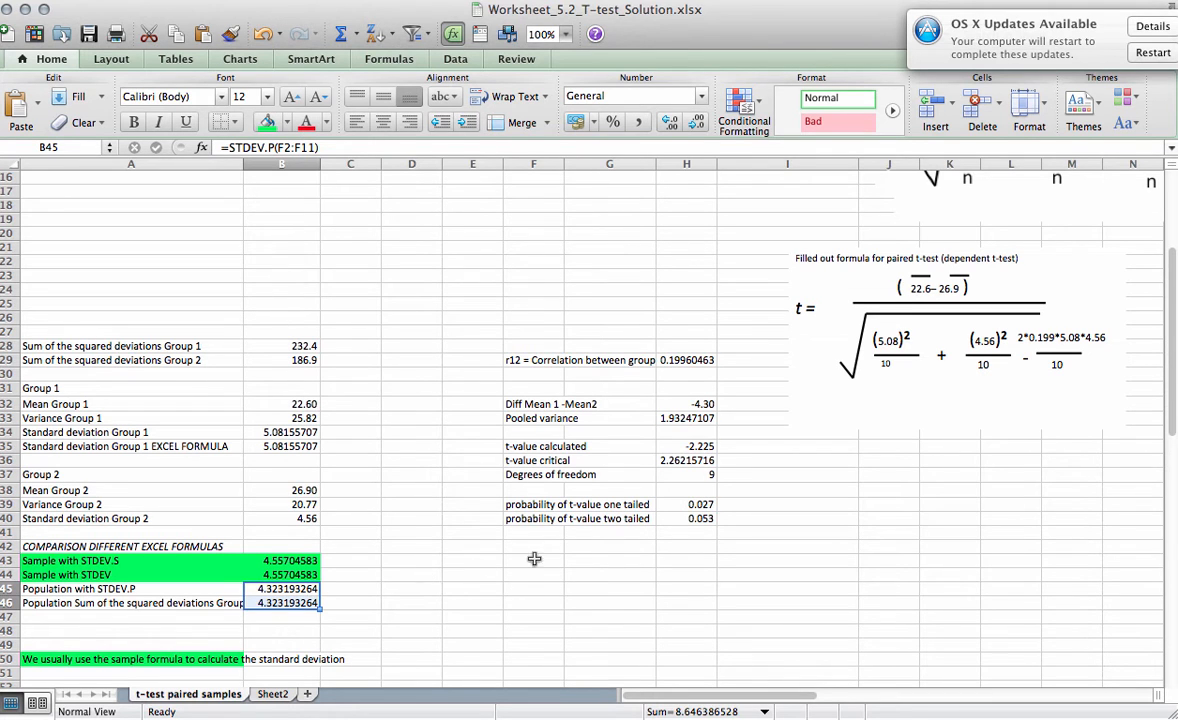
pyautogui.scroll(-3)
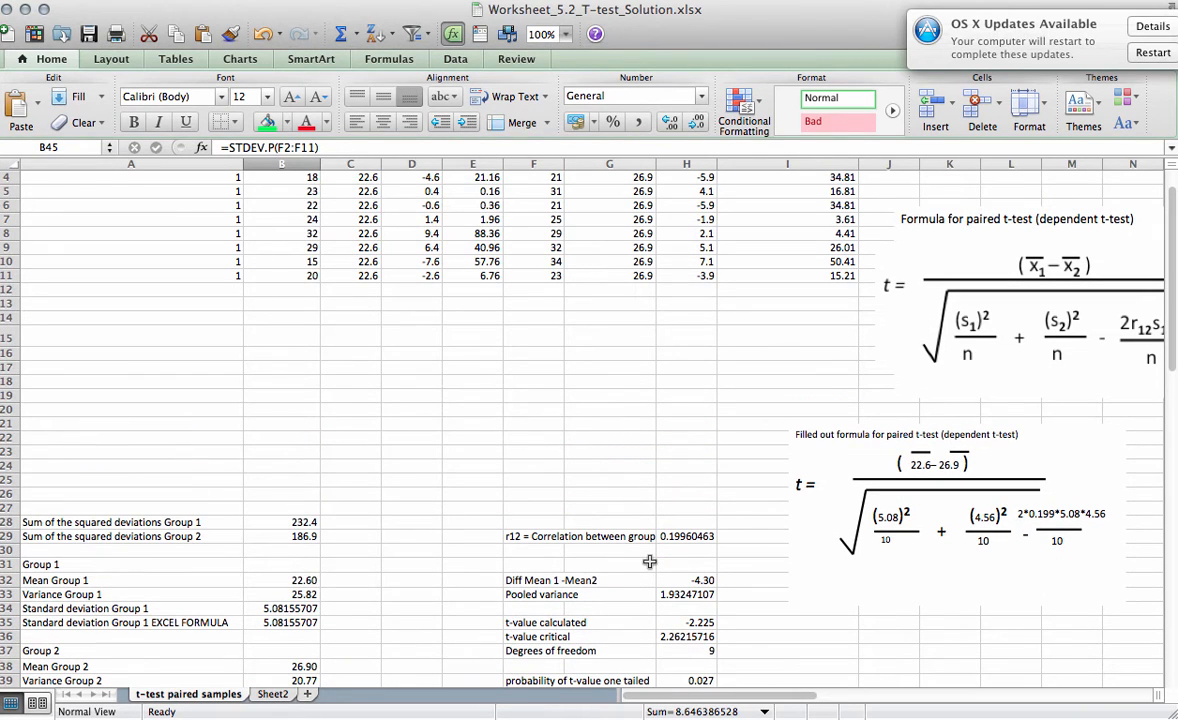
pyautogui.click(686, 536)
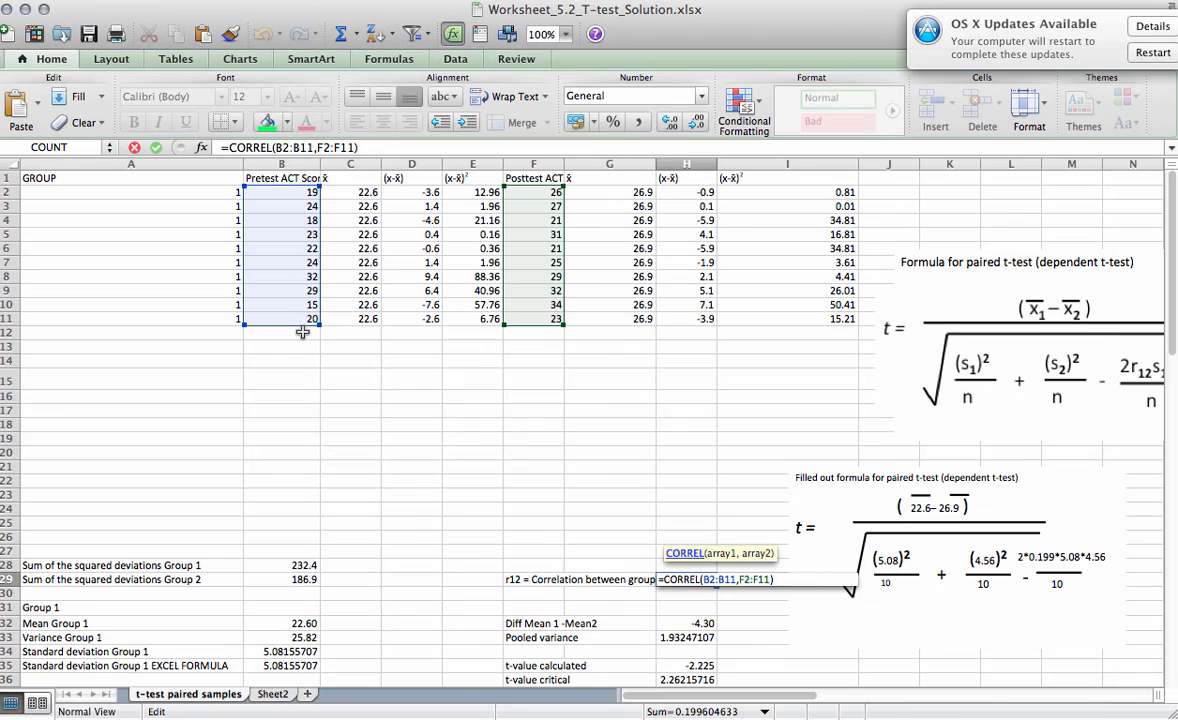
pyautogui.moveTo(524, 220)
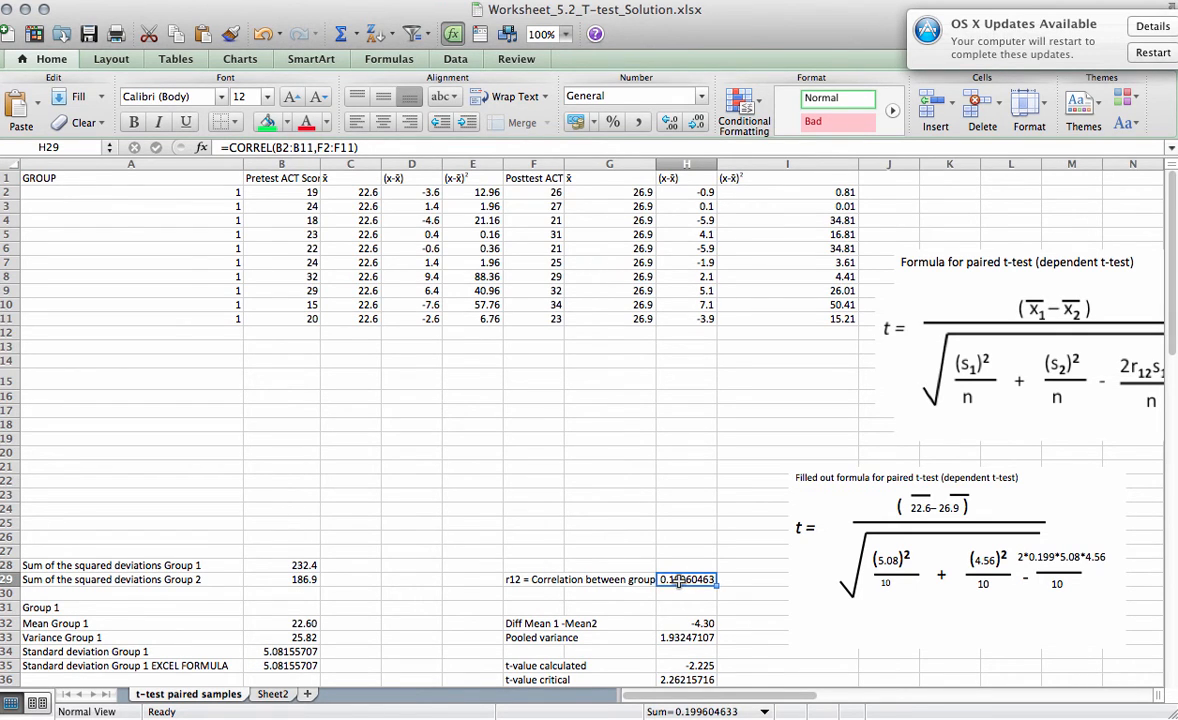
pyautogui.scroll(-3)
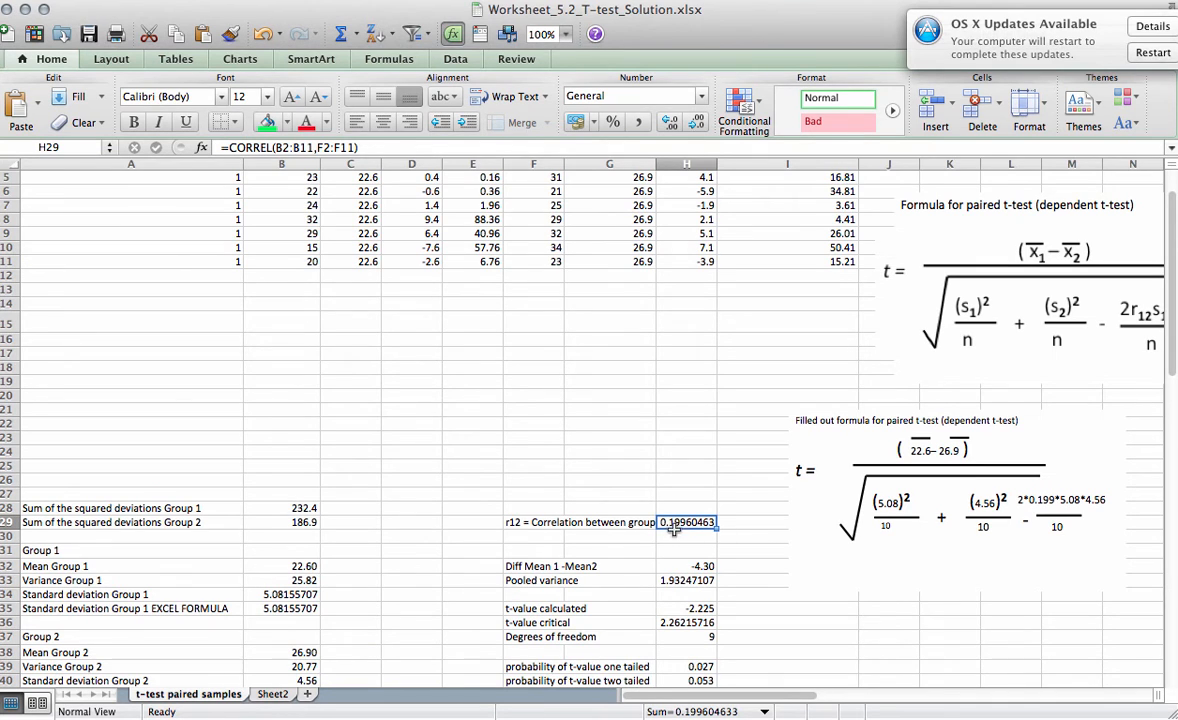
pyautogui.scroll(-3)
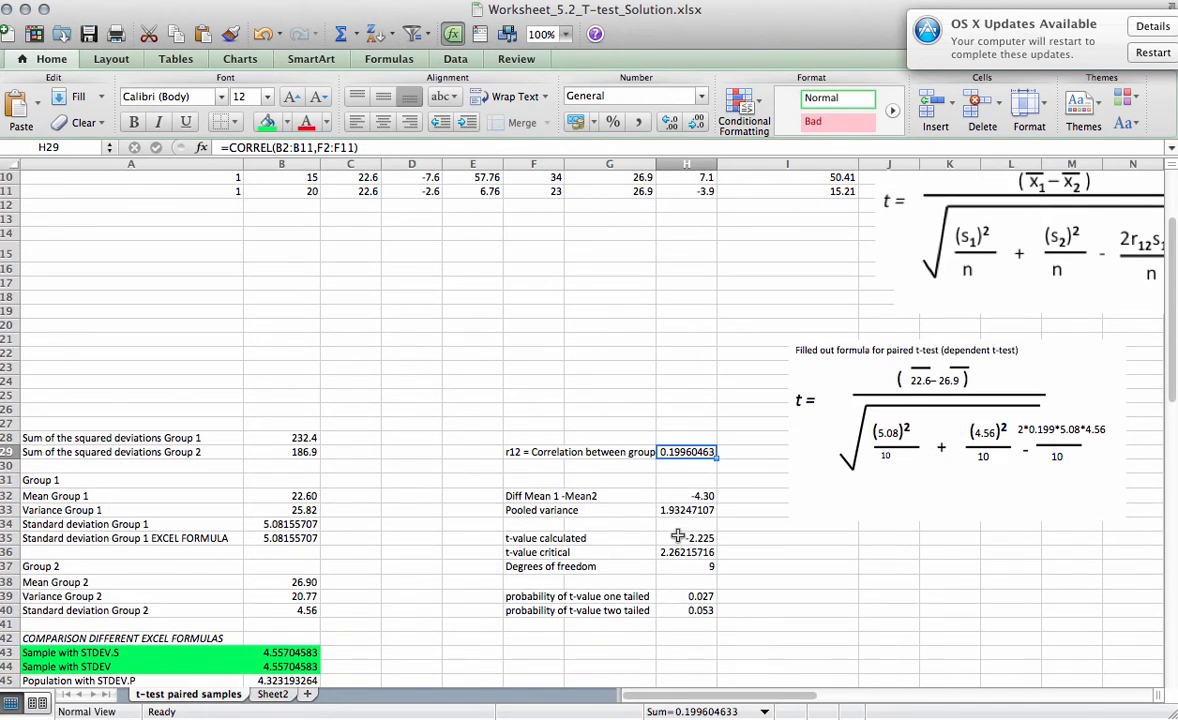
pyautogui.moveTo(688, 510)
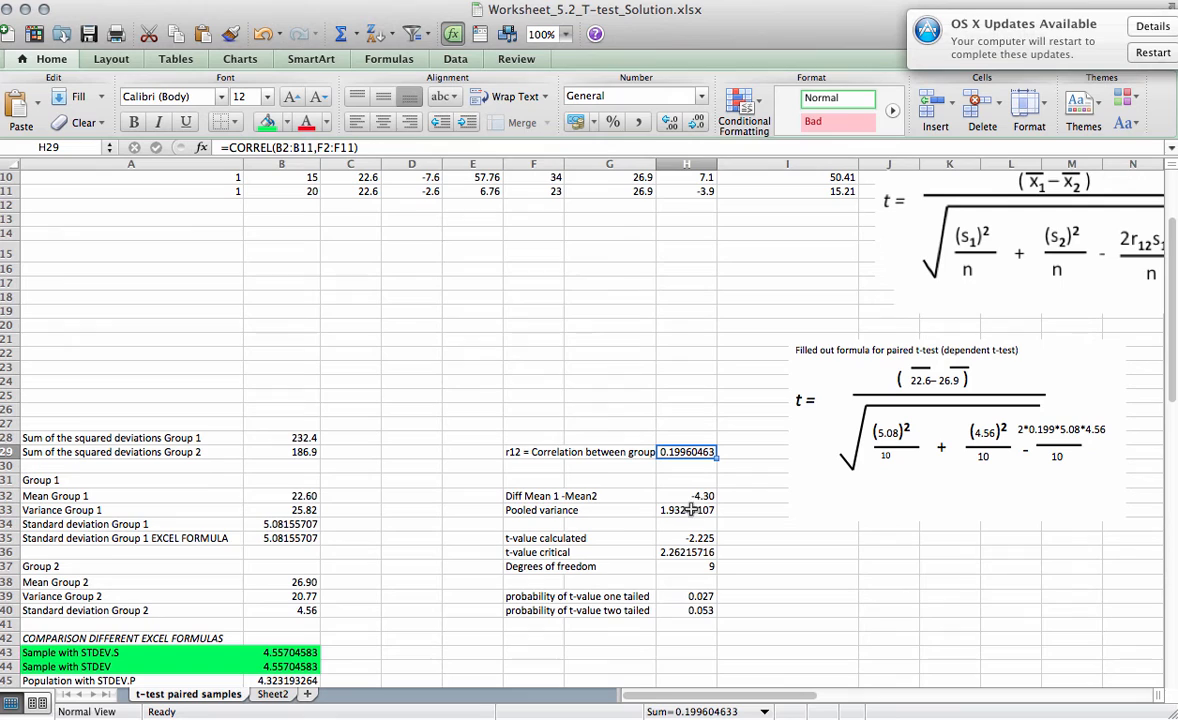
pyautogui.moveTo(696, 496)
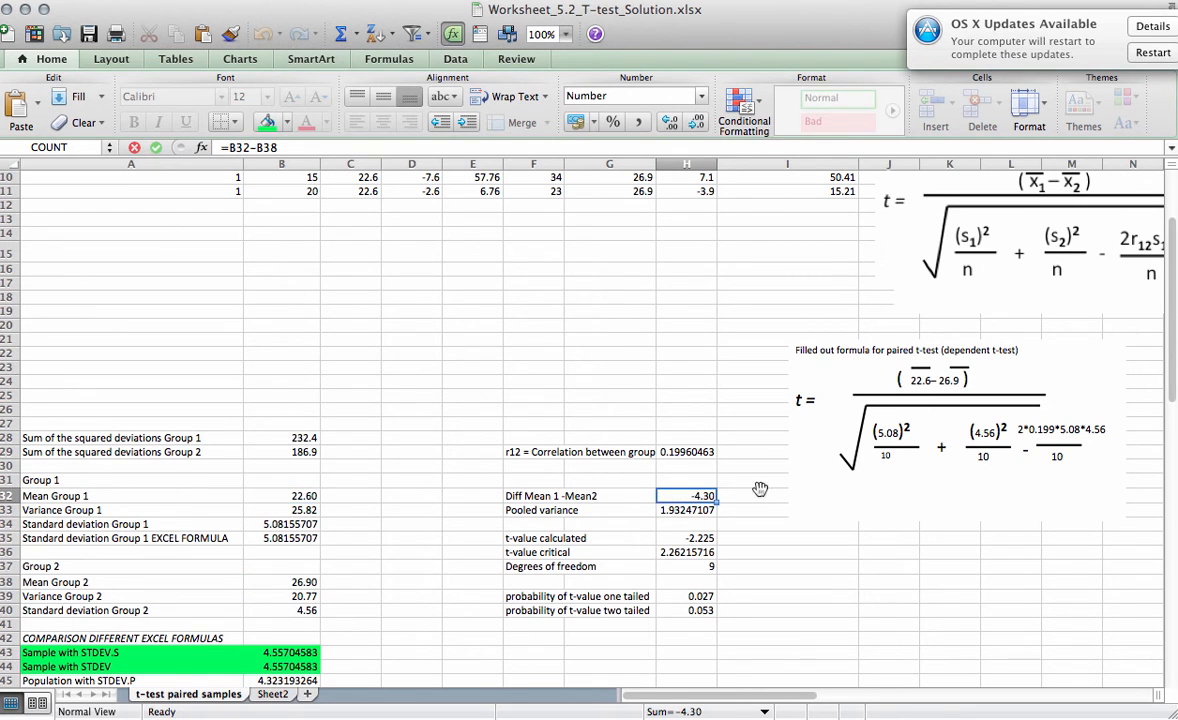
pyautogui.doubleClick(688, 510)
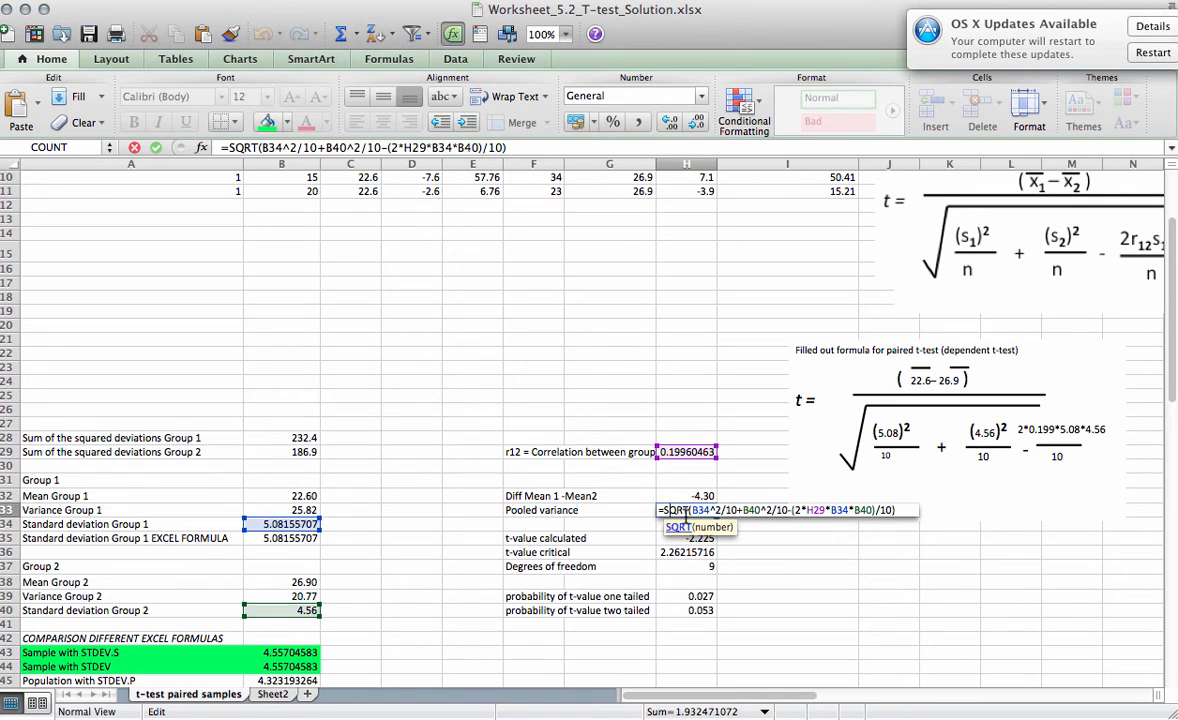
pyautogui.moveTo(864, 478)
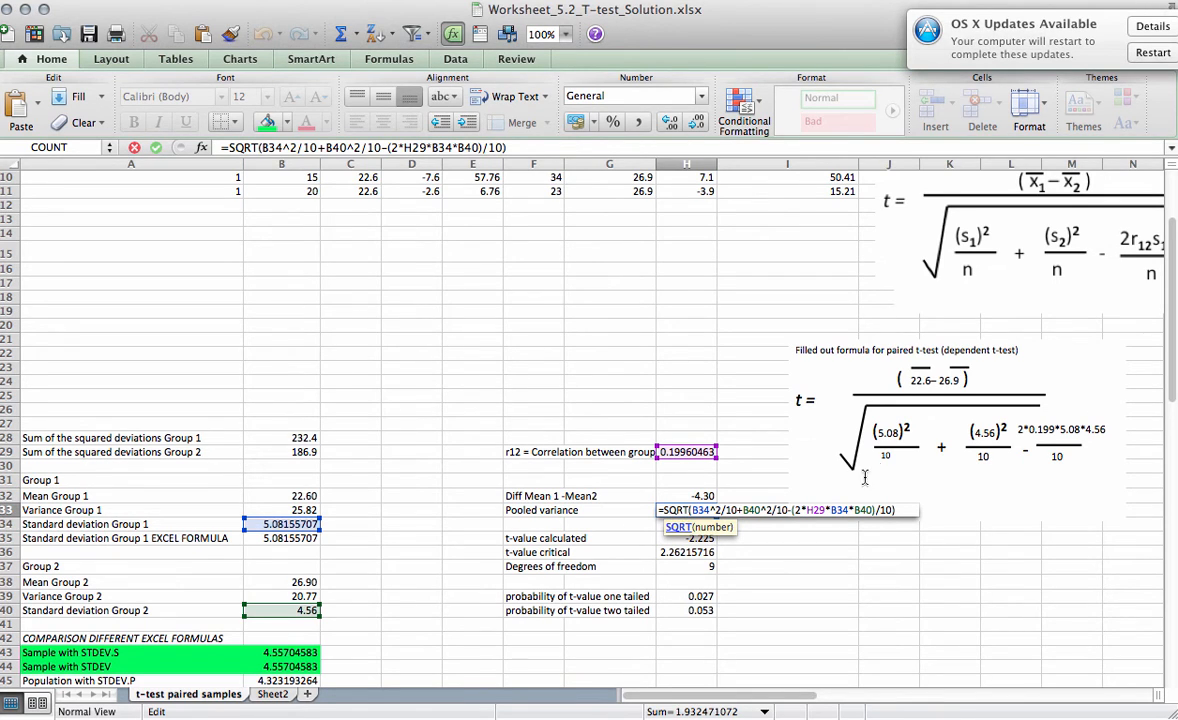
pyautogui.moveTo(864, 438)
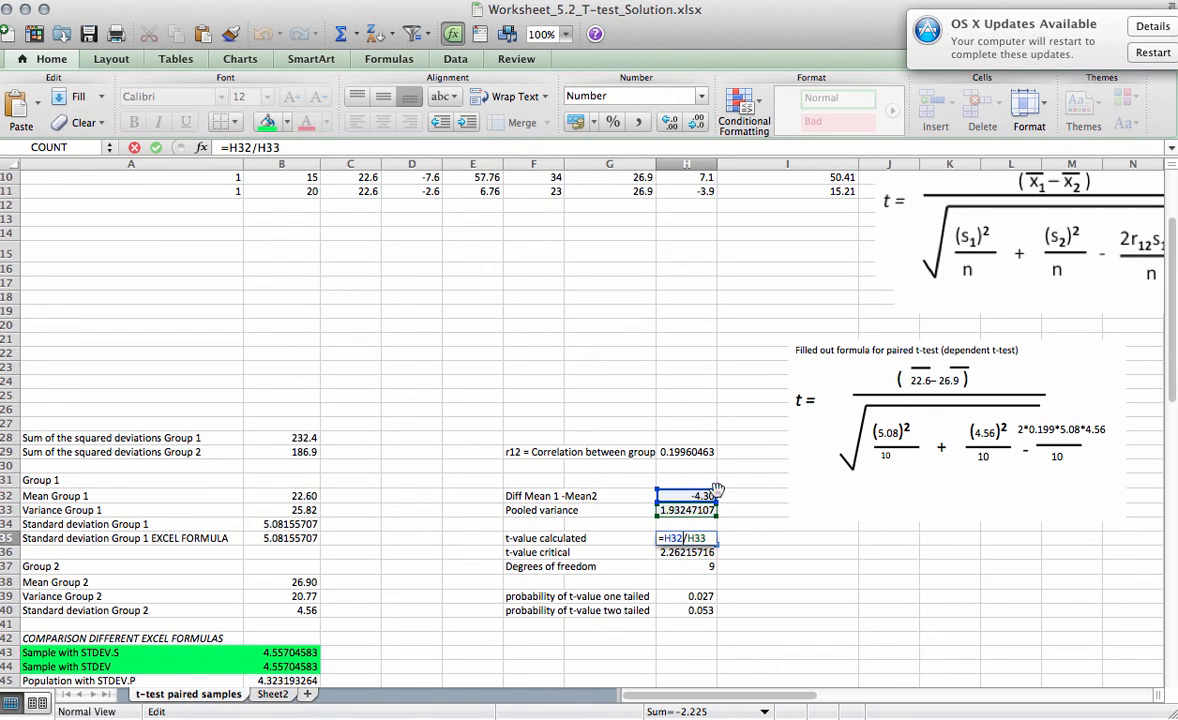
pyautogui.moveTo(772, 468)
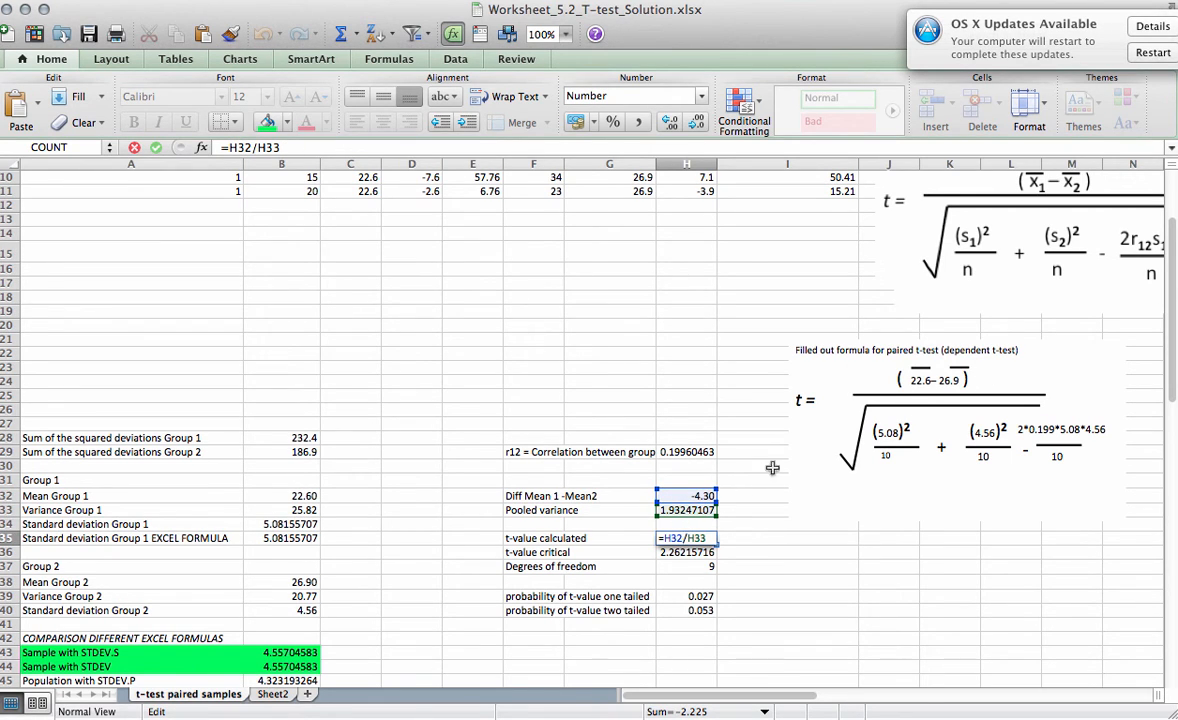
pyautogui.moveTo(906, 456)
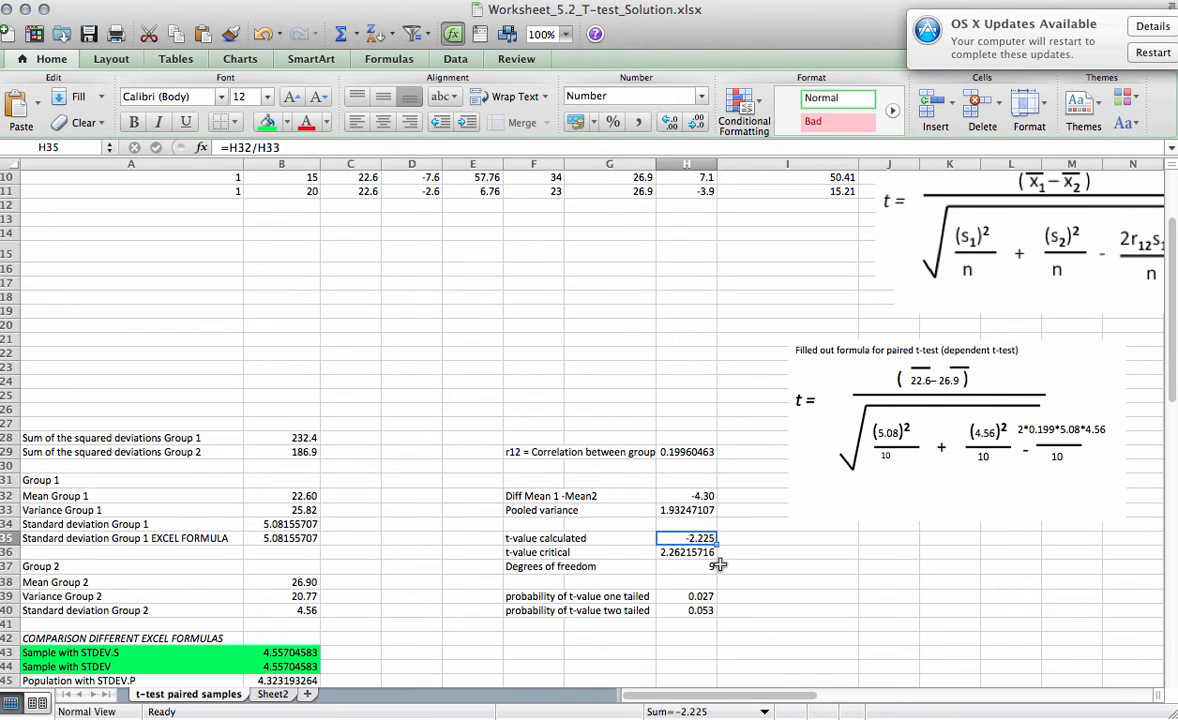
# Step: Review the T.TEST results: one-tailed 0.027 in H39 and two-tailed 0.053 in H40
pyautogui.scroll(-3)
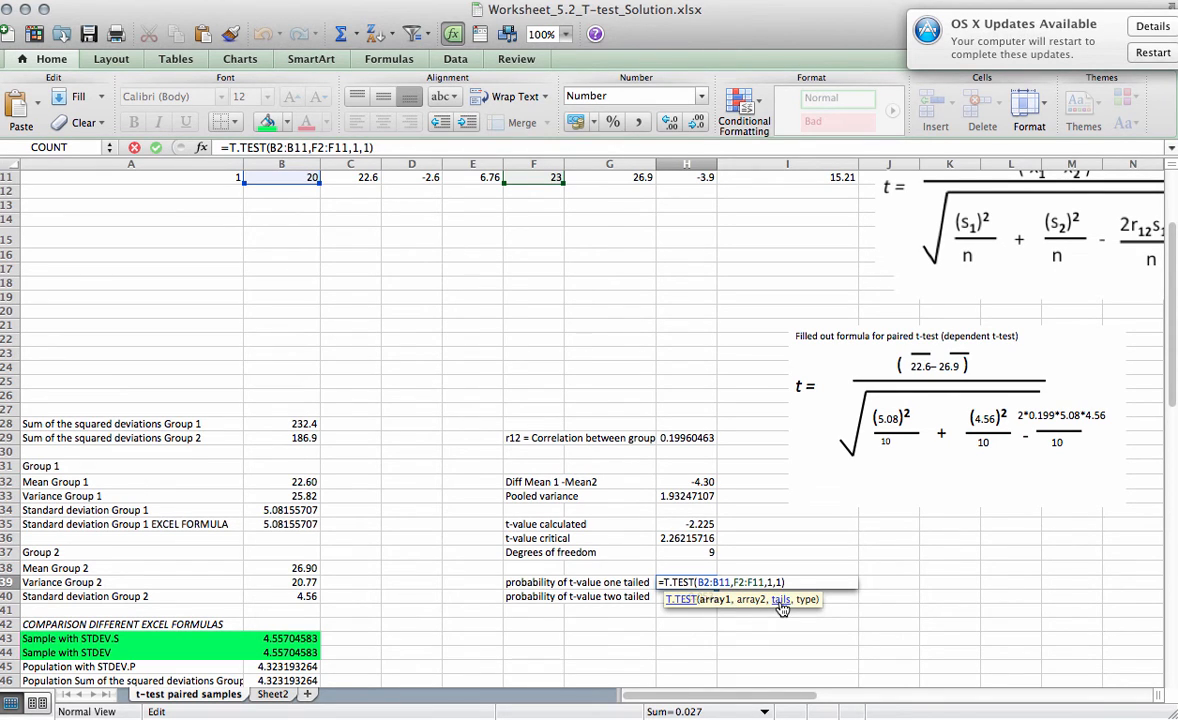
pyautogui.moveTo(810, 608)
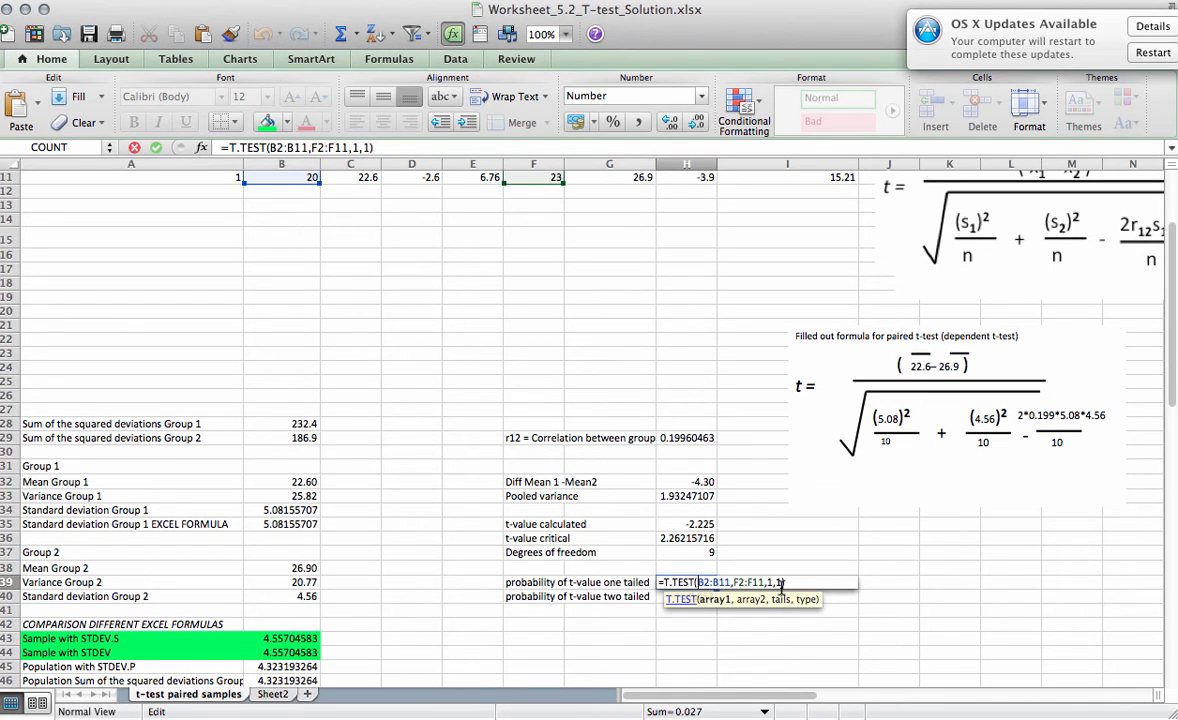
pyautogui.moveTo(818, 610)
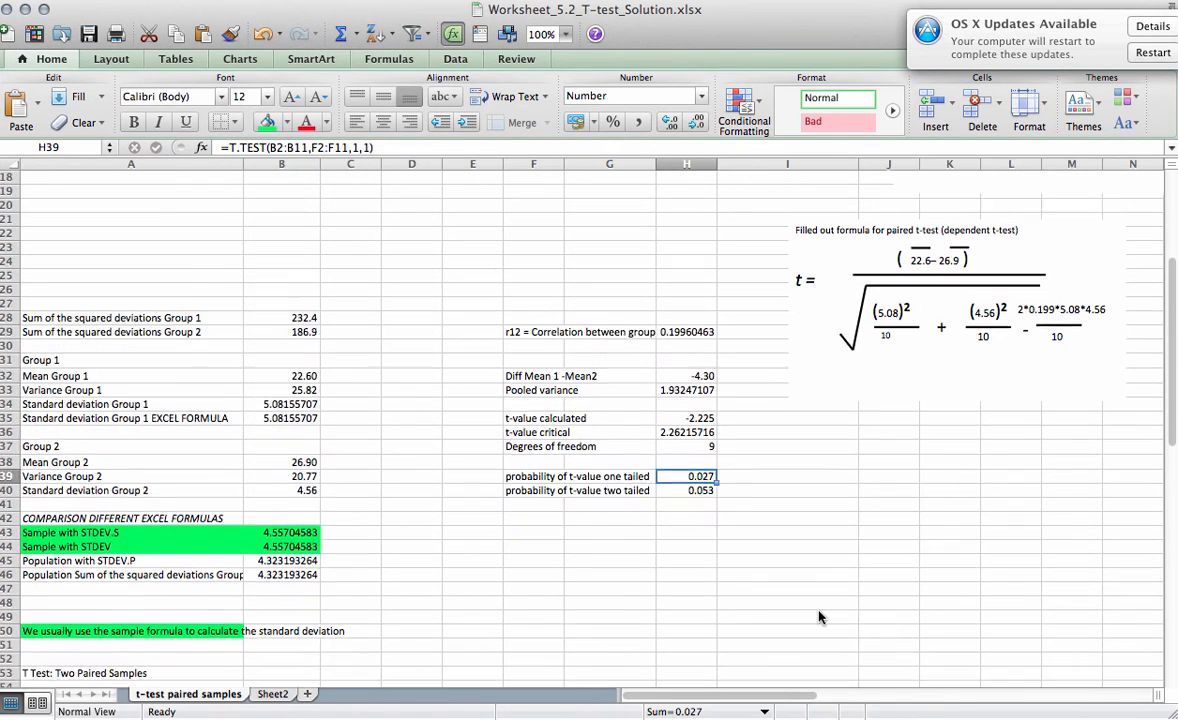
pyautogui.scroll(-3)
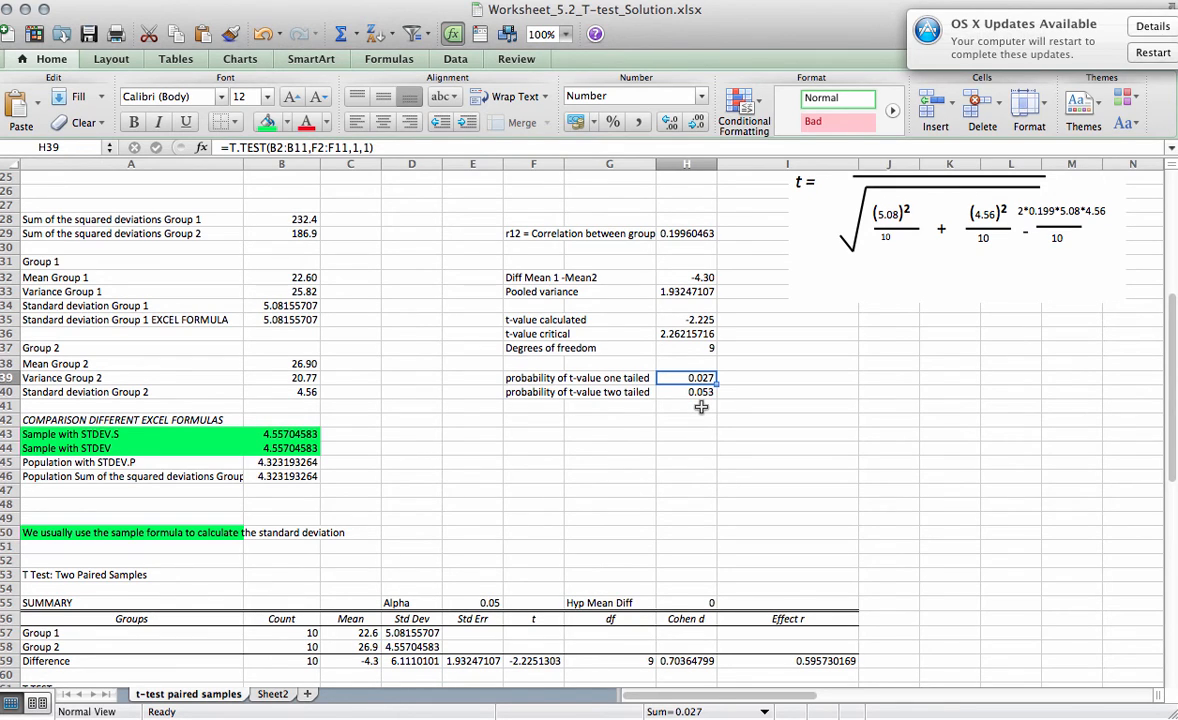
pyautogui.moveTo(696, 420)
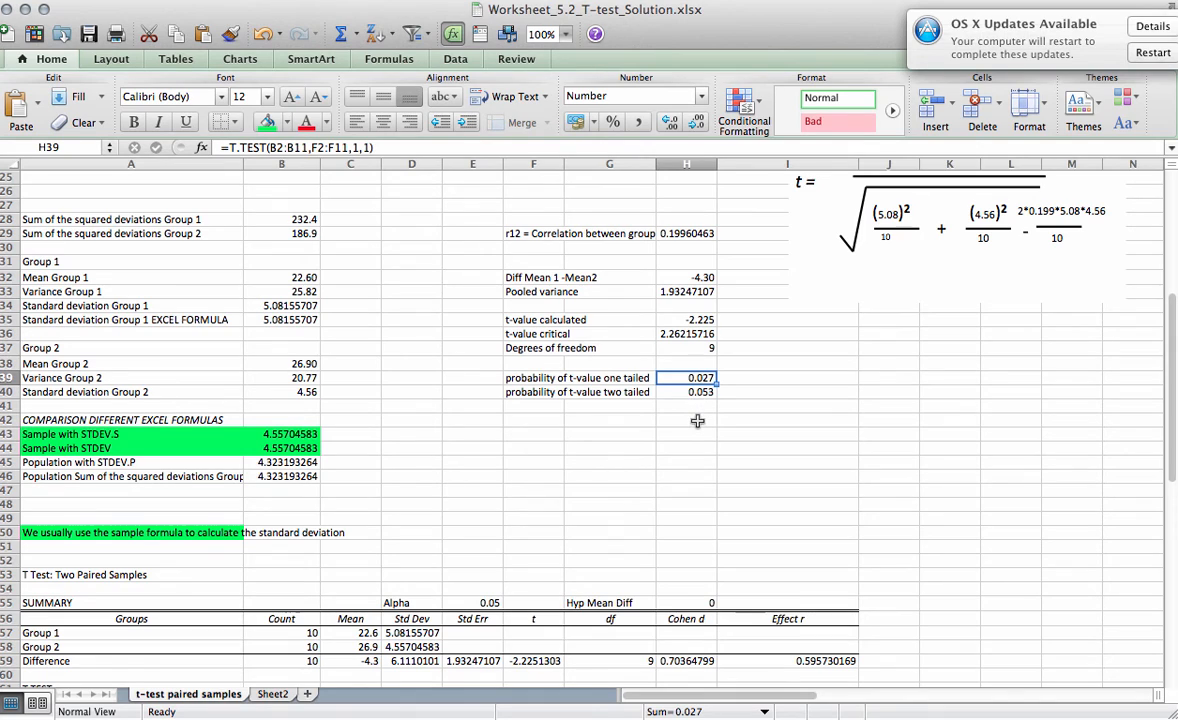
pyautogui.moveTo(696, 414)
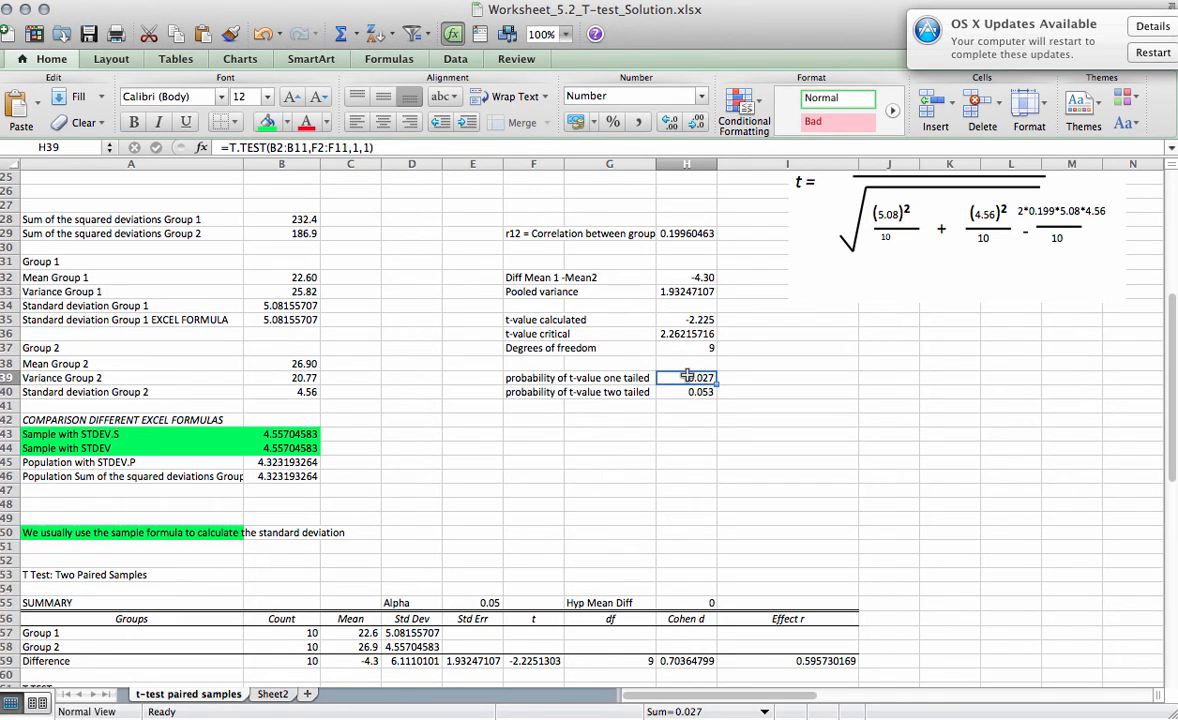
pyautogui.moveTo(684, 378)
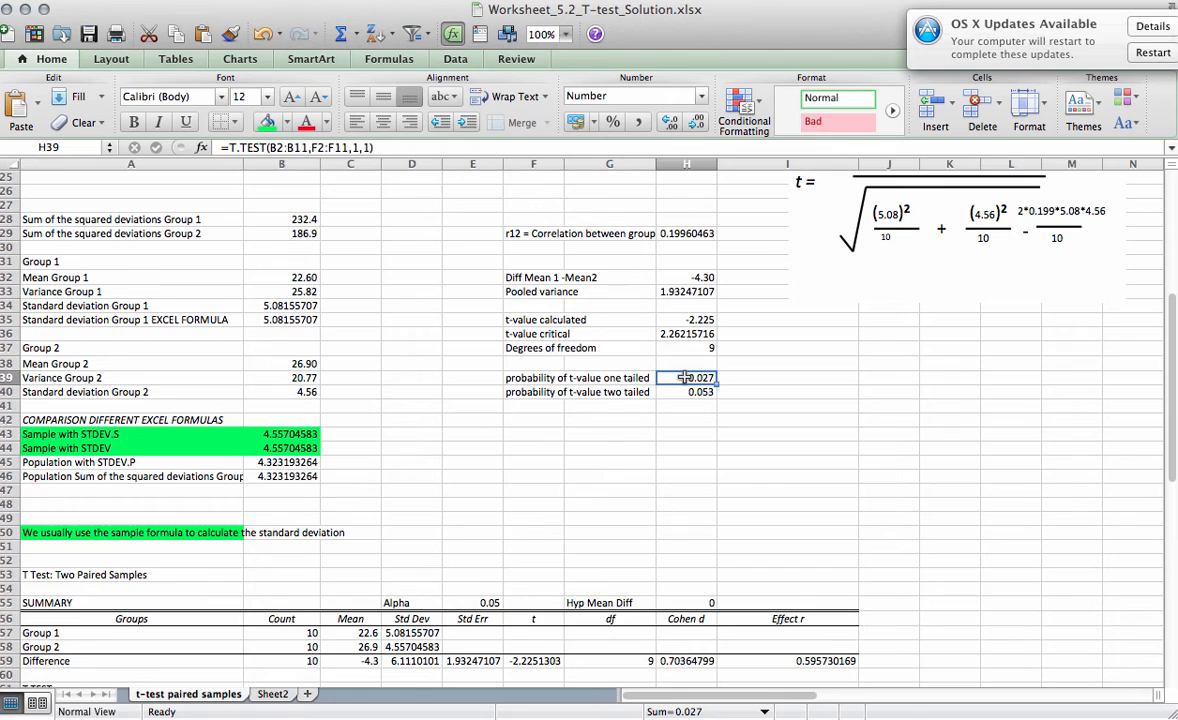
pyautogui.click(686, 390)
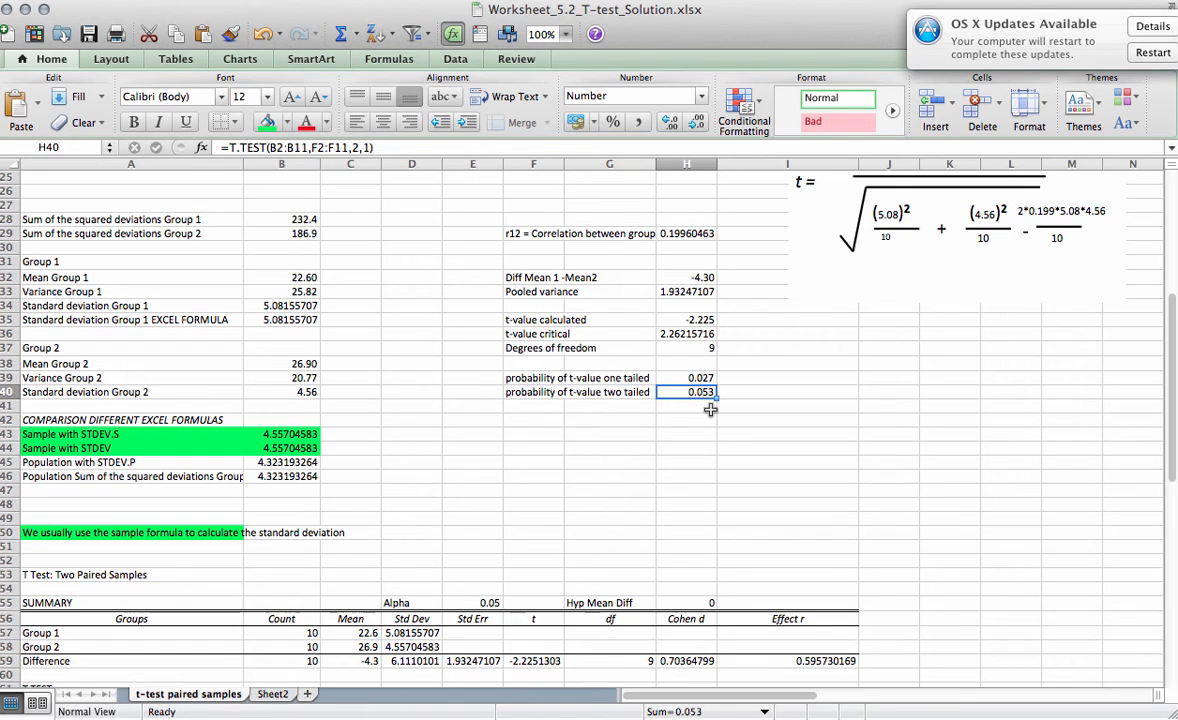
pyautogui.moveTo(866, 434)
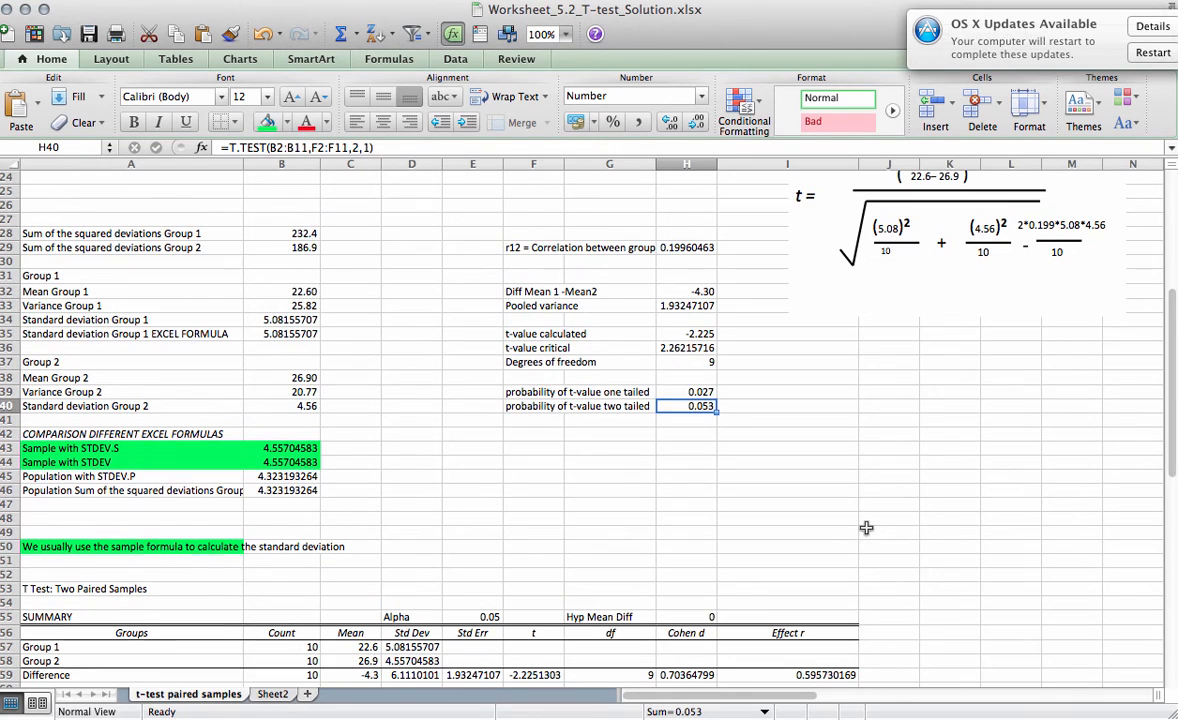
pyautogui.scroll(-3)
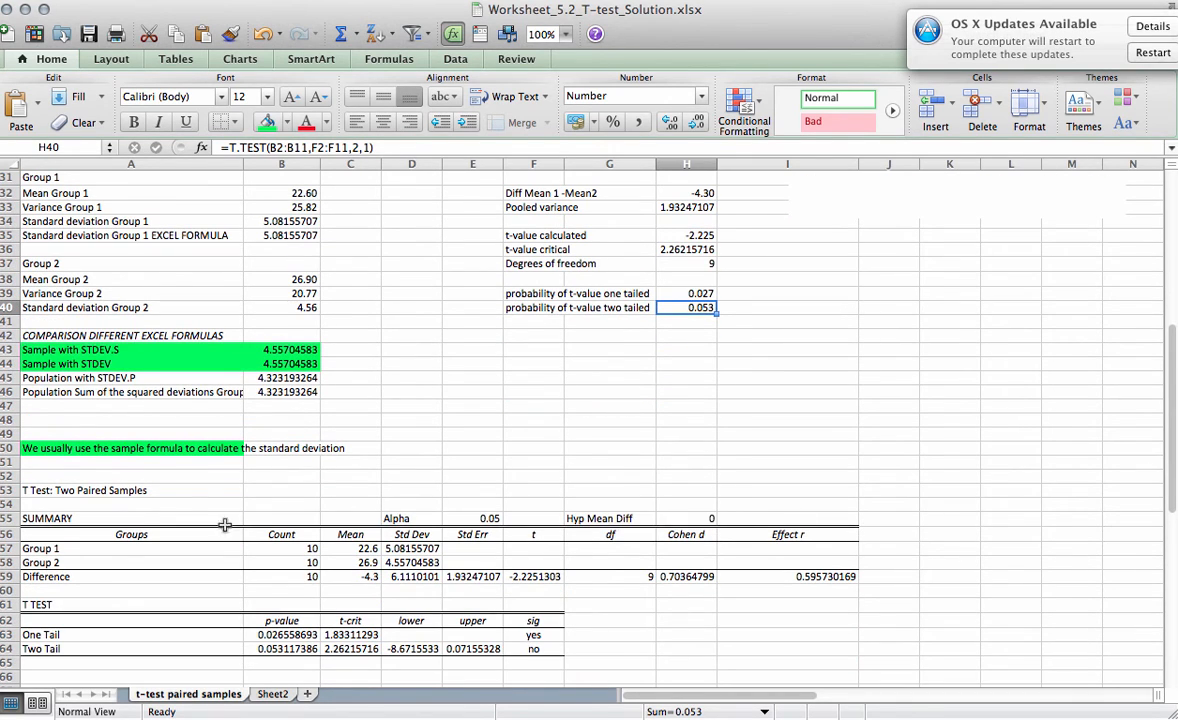
# Step: From A53, start Real Statistics T Tests and Non-parametric Equivalents with output range A66
pyautogui.click(130, 490)
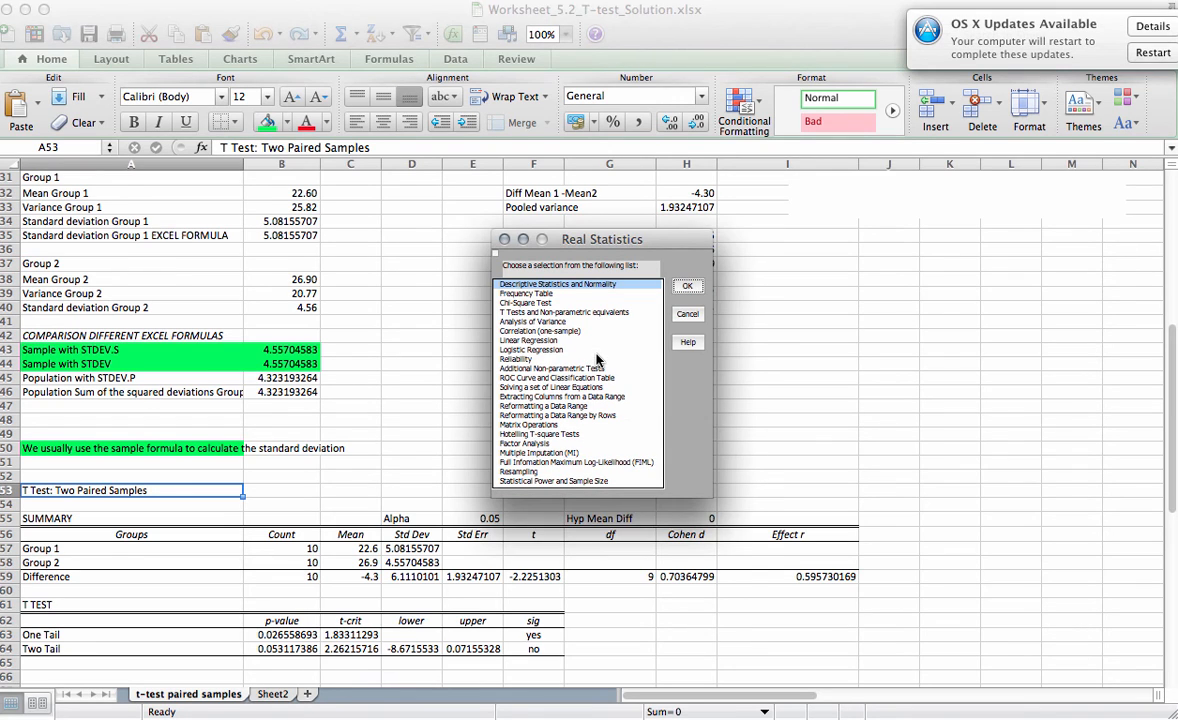
pyautogui.click(564, 312)
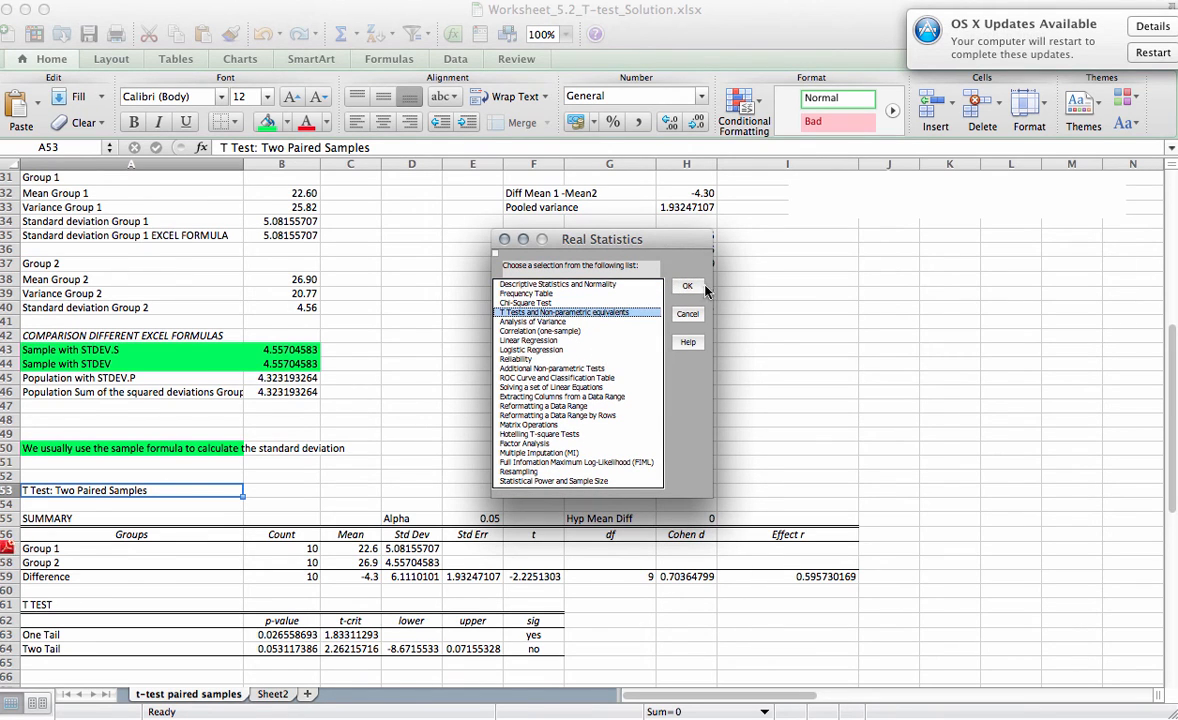
pyautogui.click(688, 286)
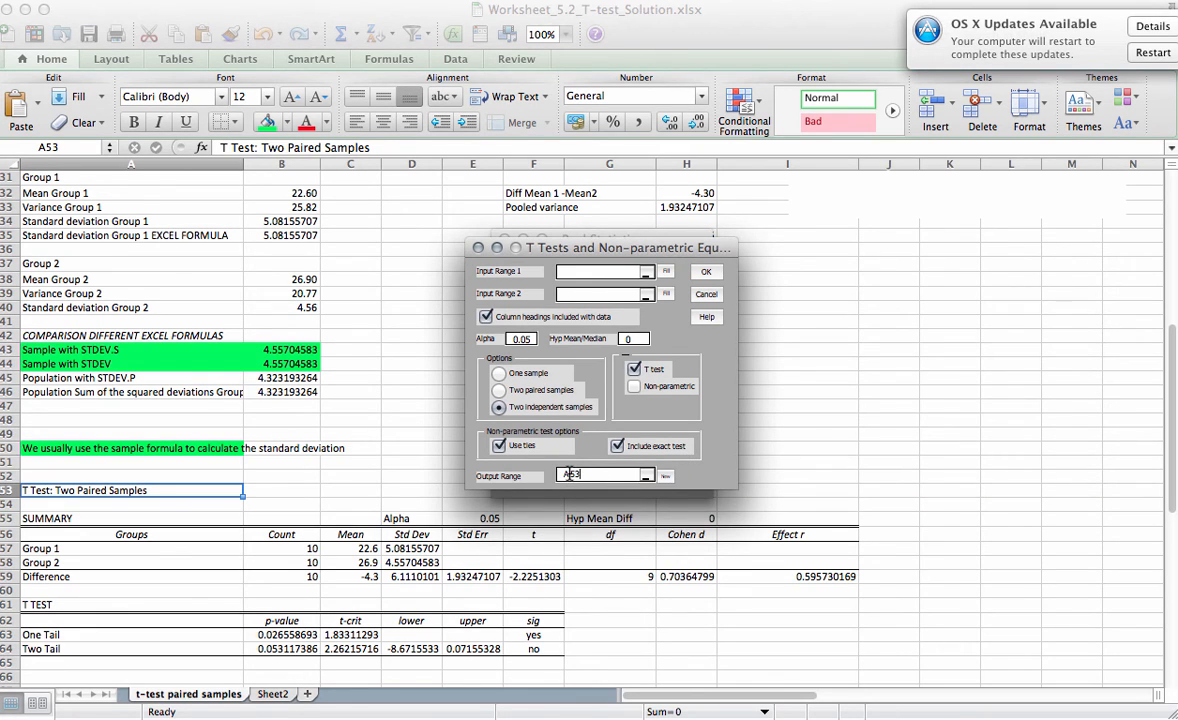
pyautogui.write('A66')
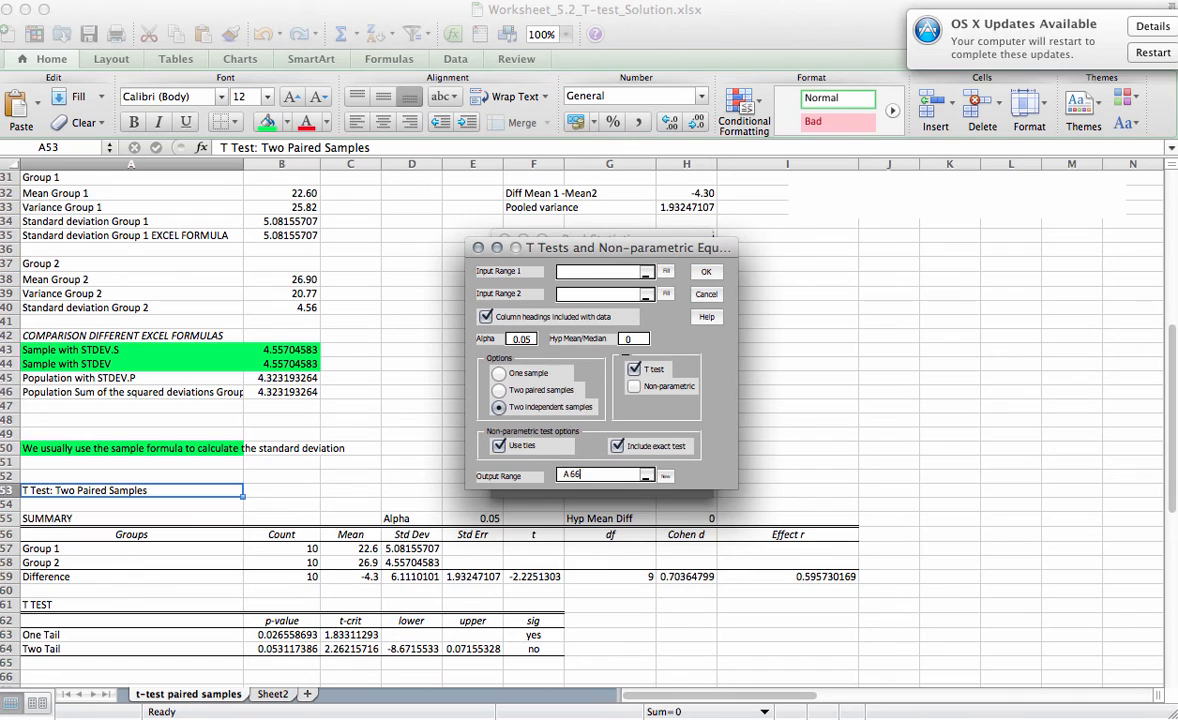
# Step: Begin the first data range with B, choose Two paired samples and uncheck Column headings
pyautogui.click(600, 272)
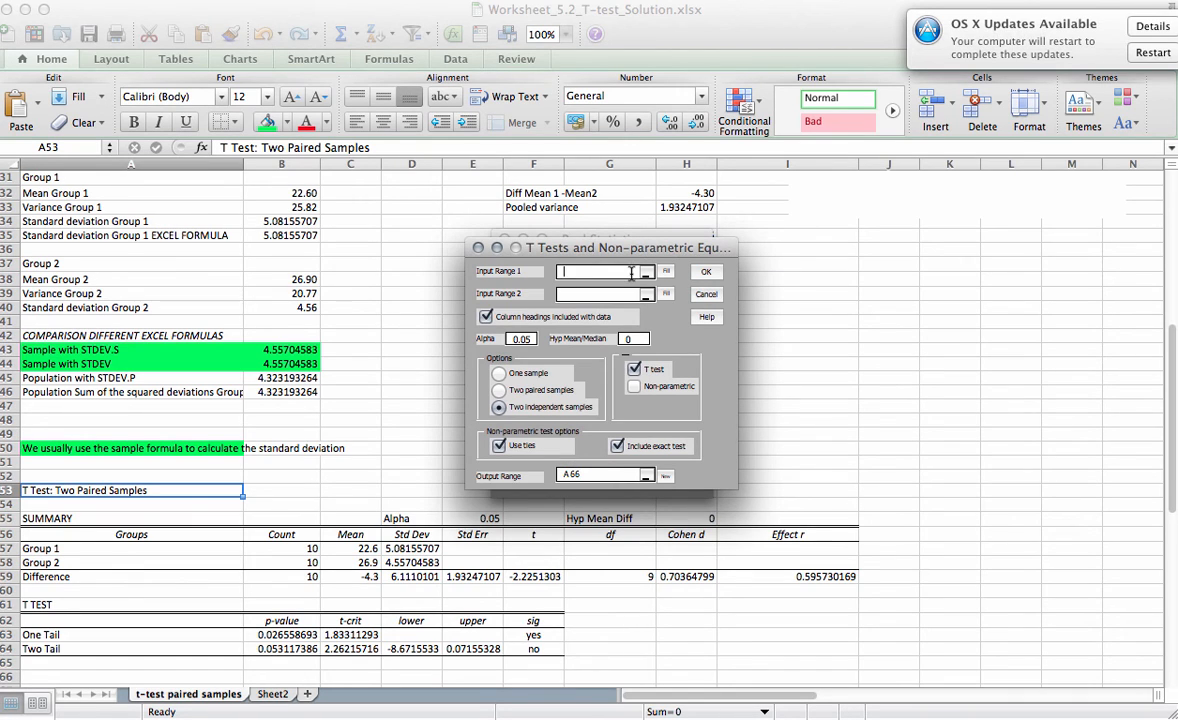
pyautogui.write('B')
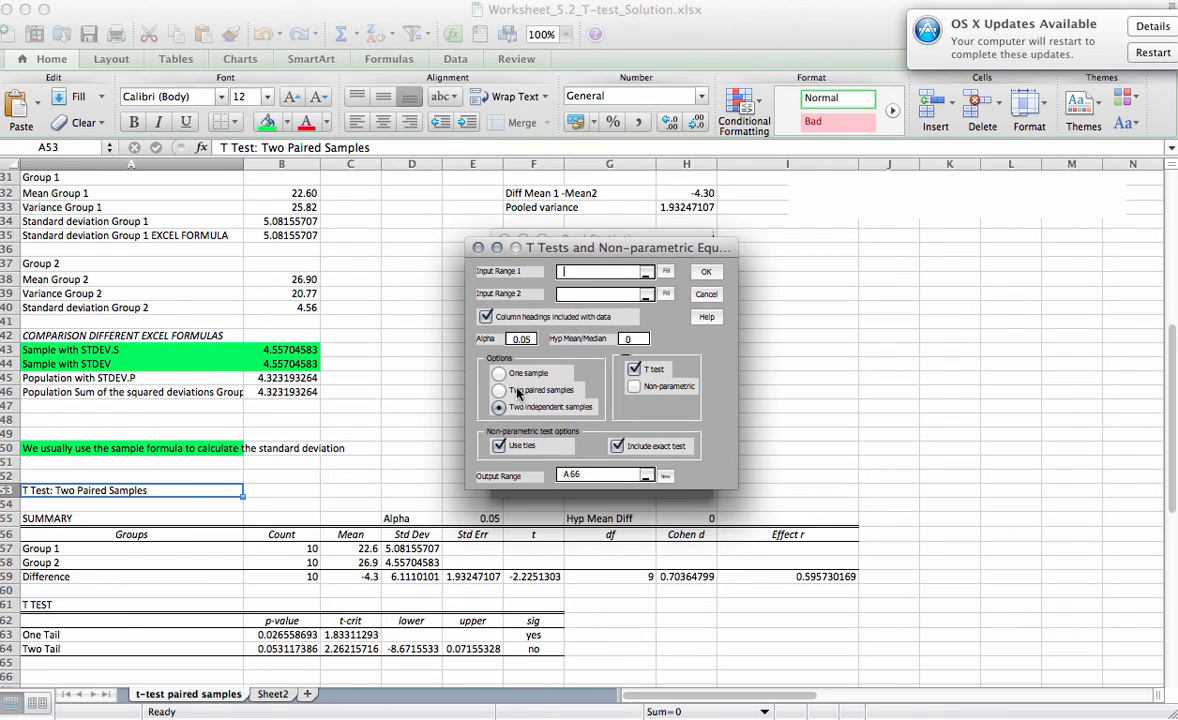
pyautogui.click(500, 390)
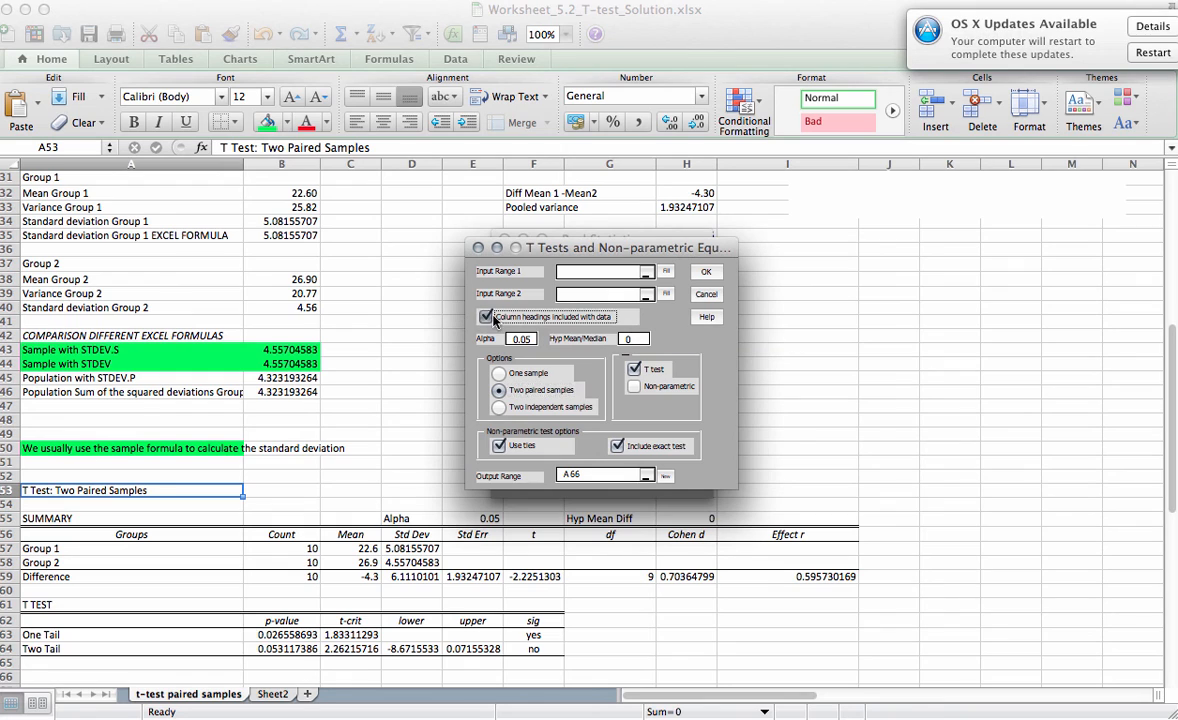
pyautogui.click(488, 316)
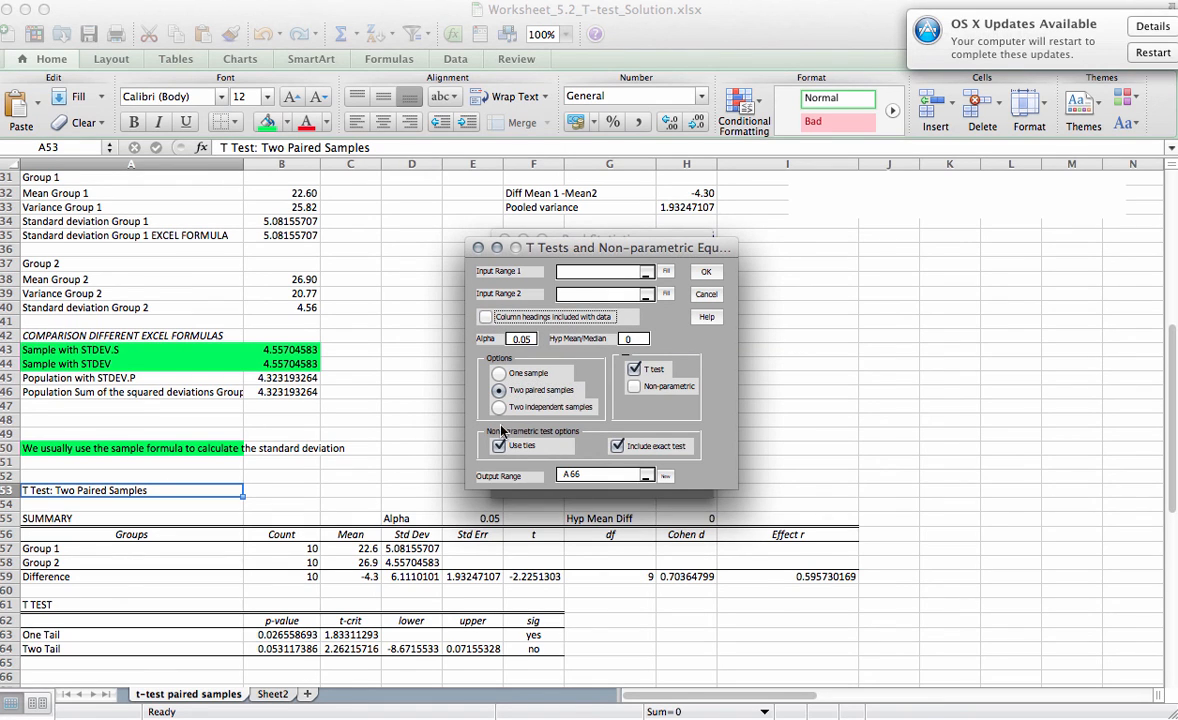
pyautogui.moveTo(472, 252)
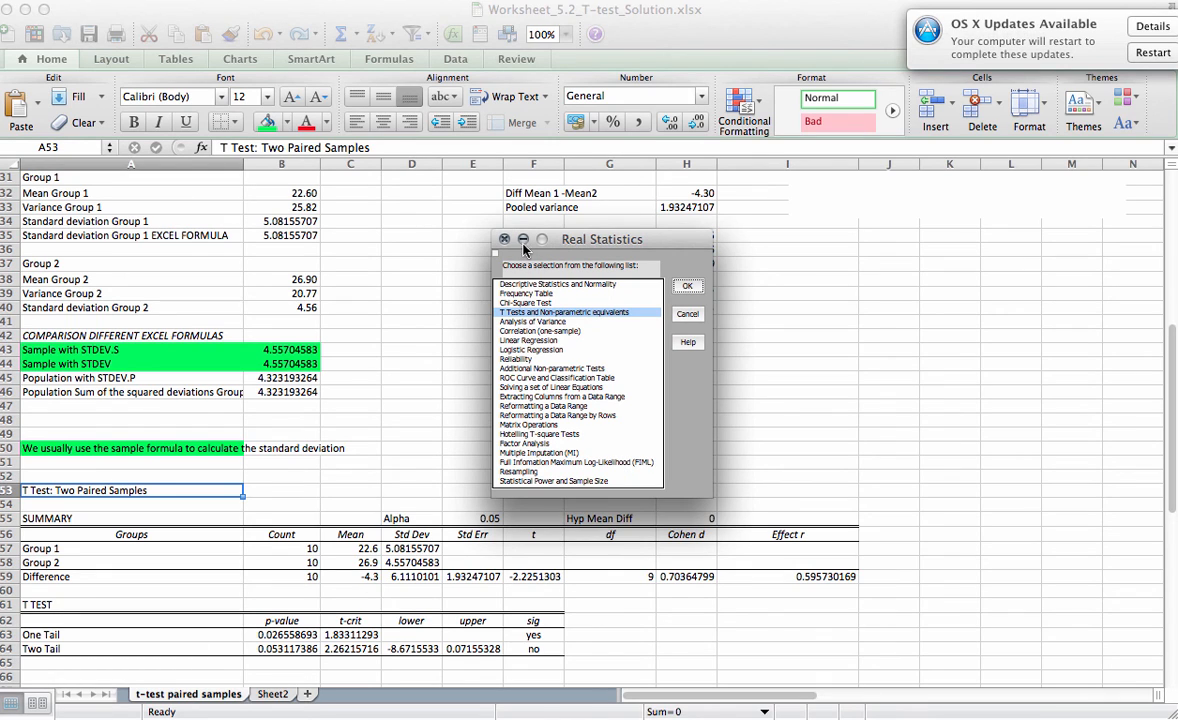
# Step: Cancel the Real Statistics list of analyses to return to the worksheet
pyautogui.click(688, 284)
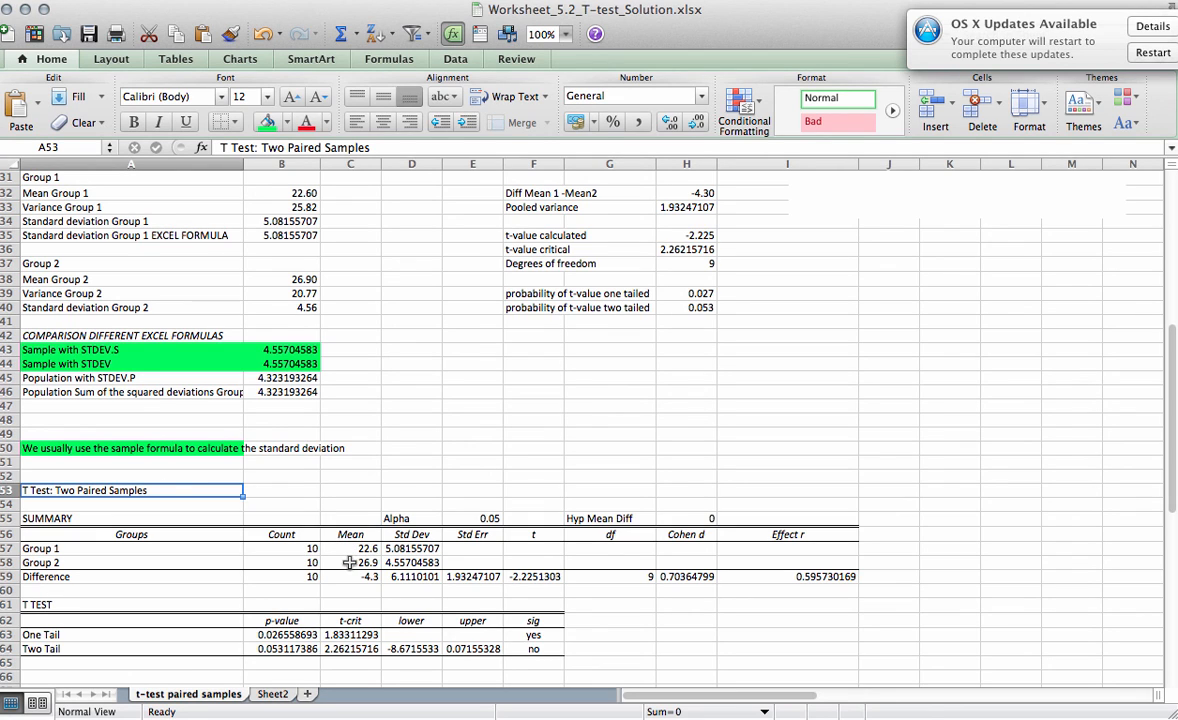
pyautogui.moveTo(348, 638)
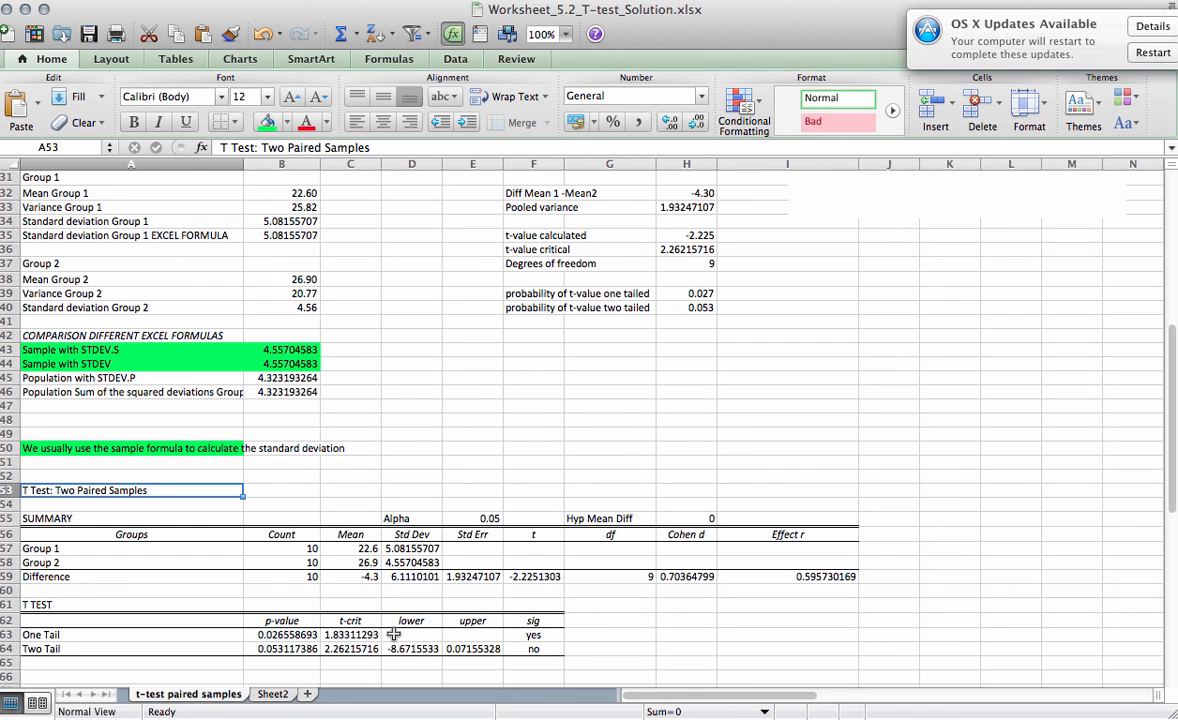
pyautogui.moveTo(988, 436)
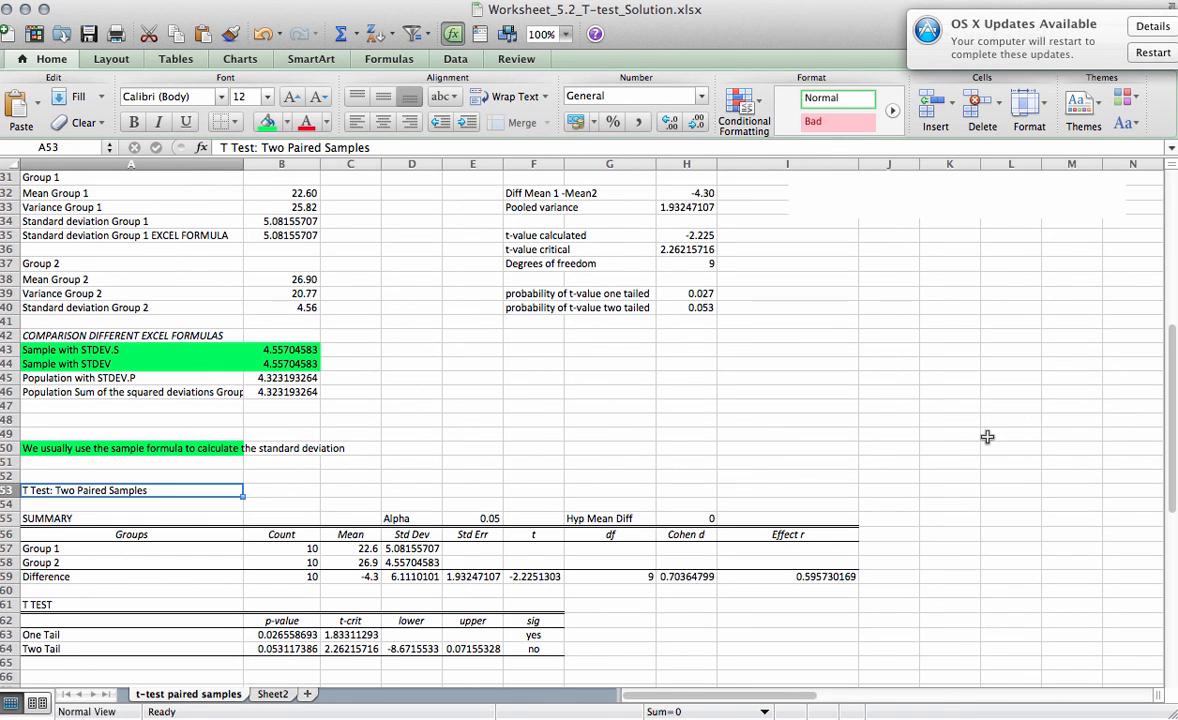